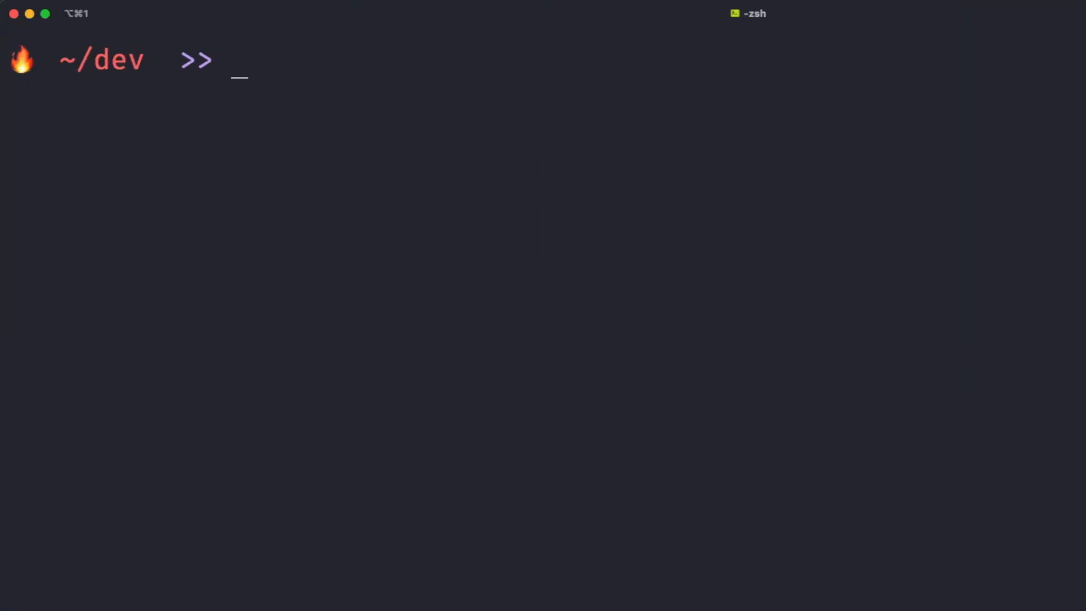
# Confirm Node v16.16.0, install netlify-cli globally, and authorize the Netlify CLI login.
pyautogui.write('node --versio')
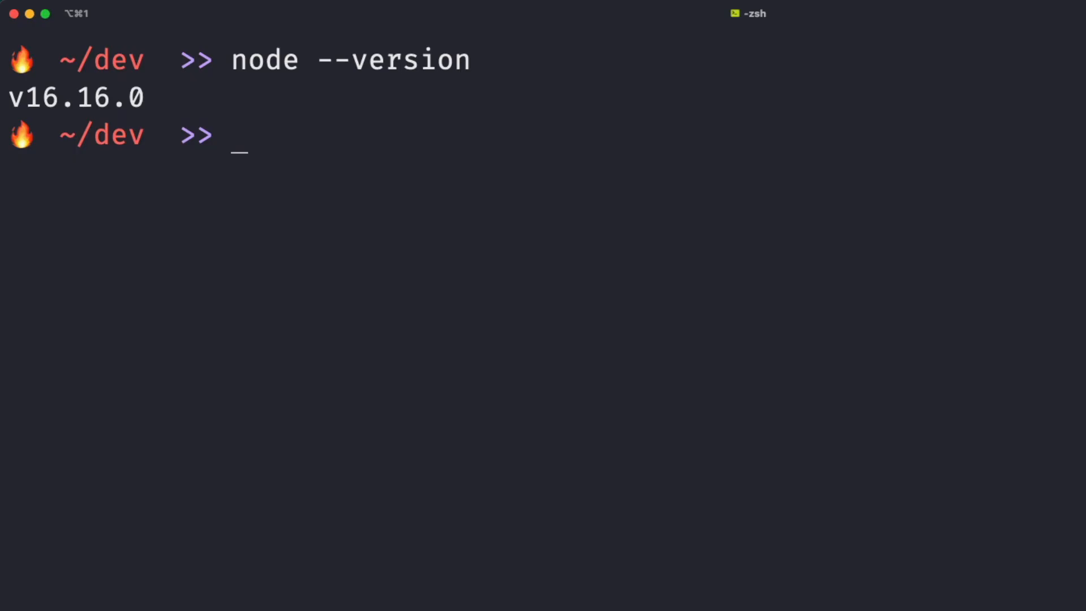
pyautogui.write('npm')
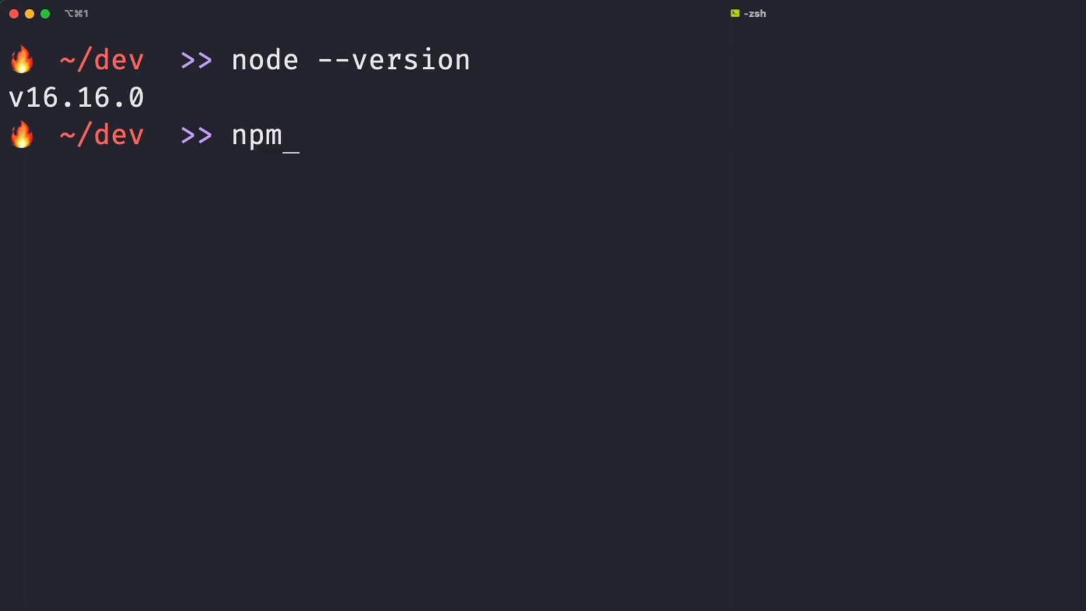
pyautogui.write('install netlif')
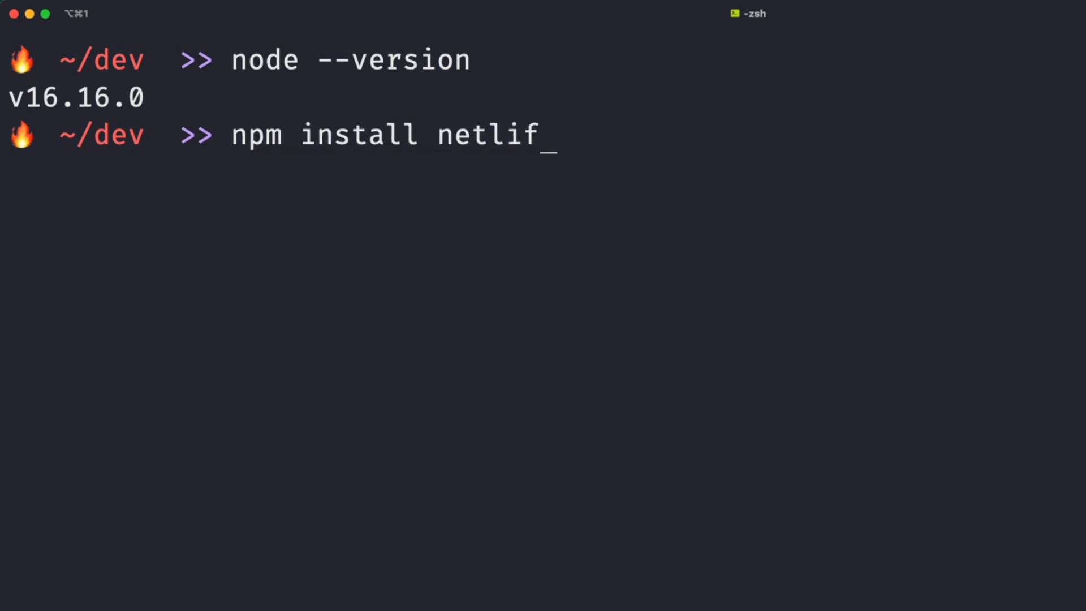
pyautogui.write('y-cli -g')
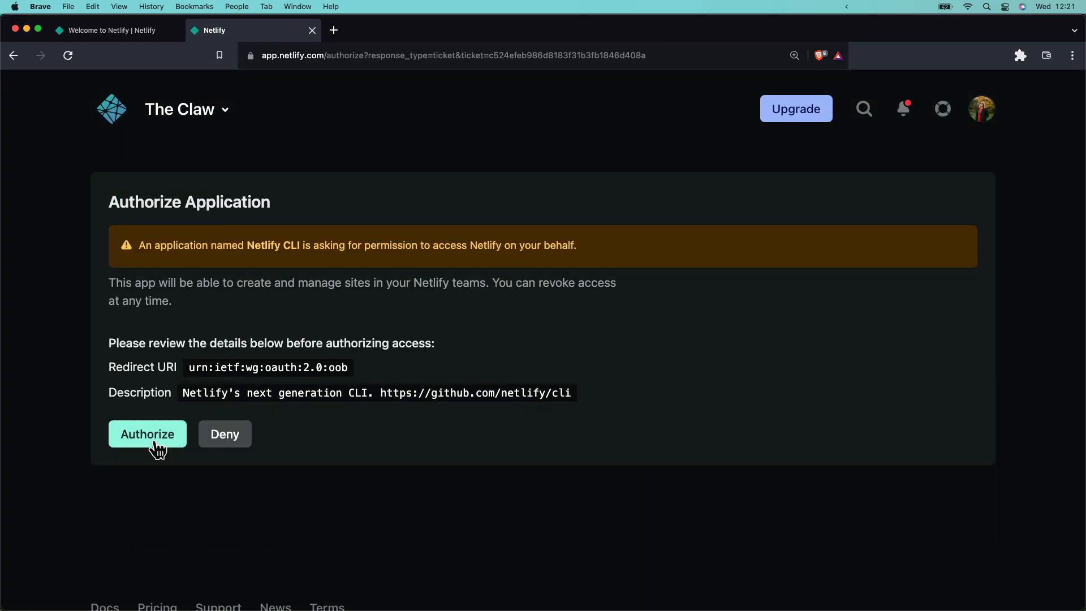
pyautogui.click(147, 434)
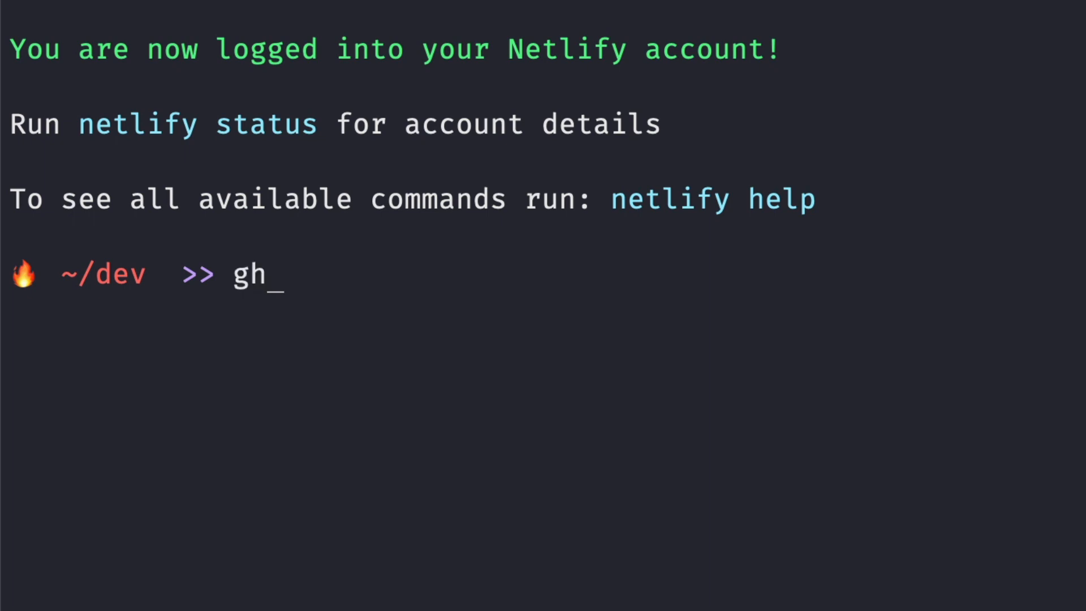
# Check the GitHub CLI version and make an edge-tutorial directory with mkdir.
pyautogui.write('--version')
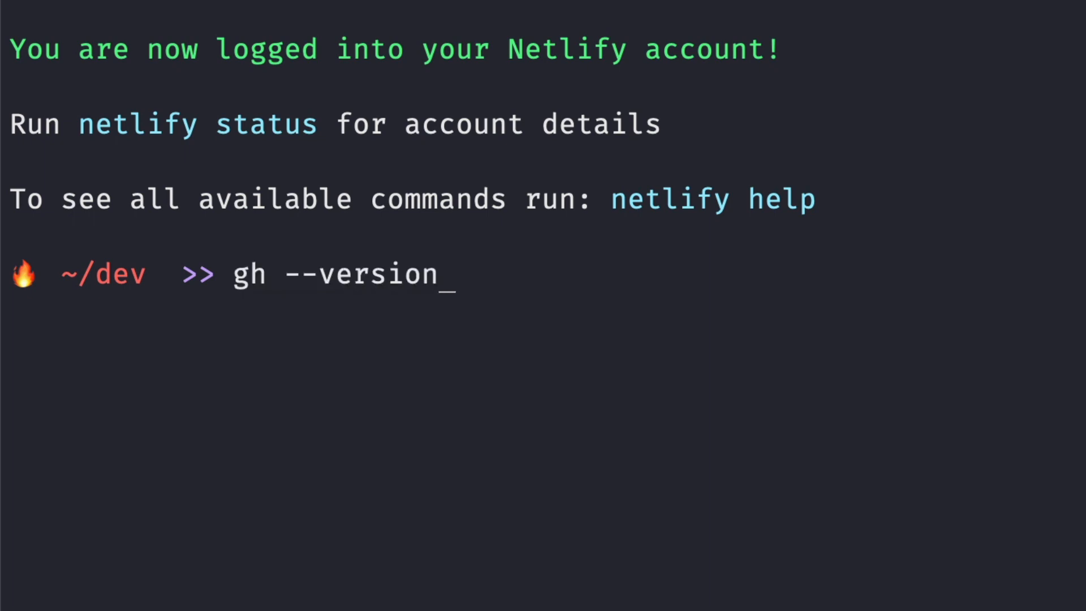
pyautogui.press('Enter')
pyautogui.write('mkd')
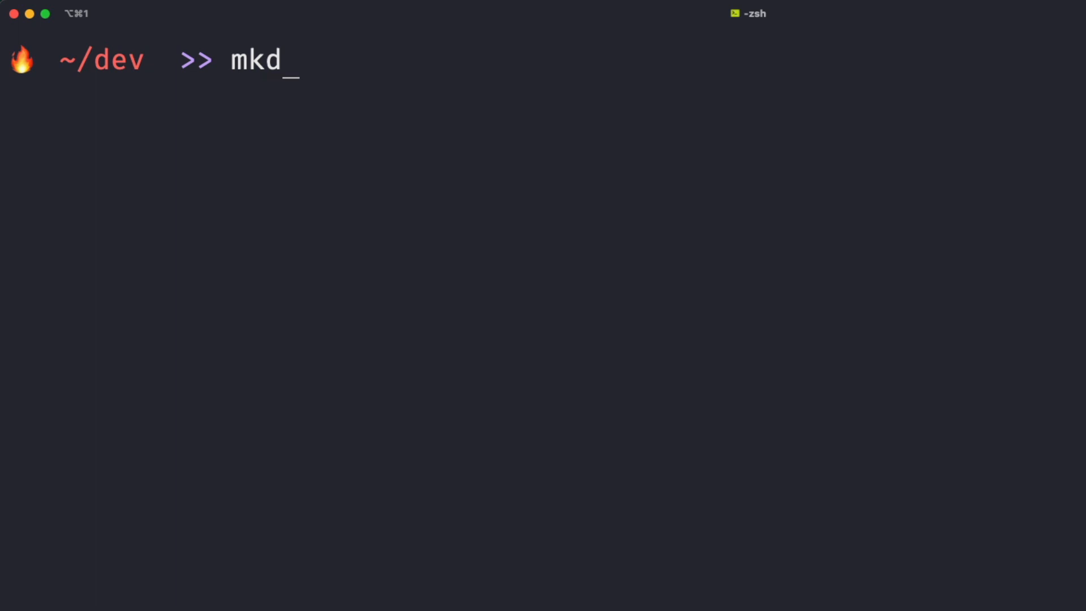
pyautogui.write('ir edge-tut')
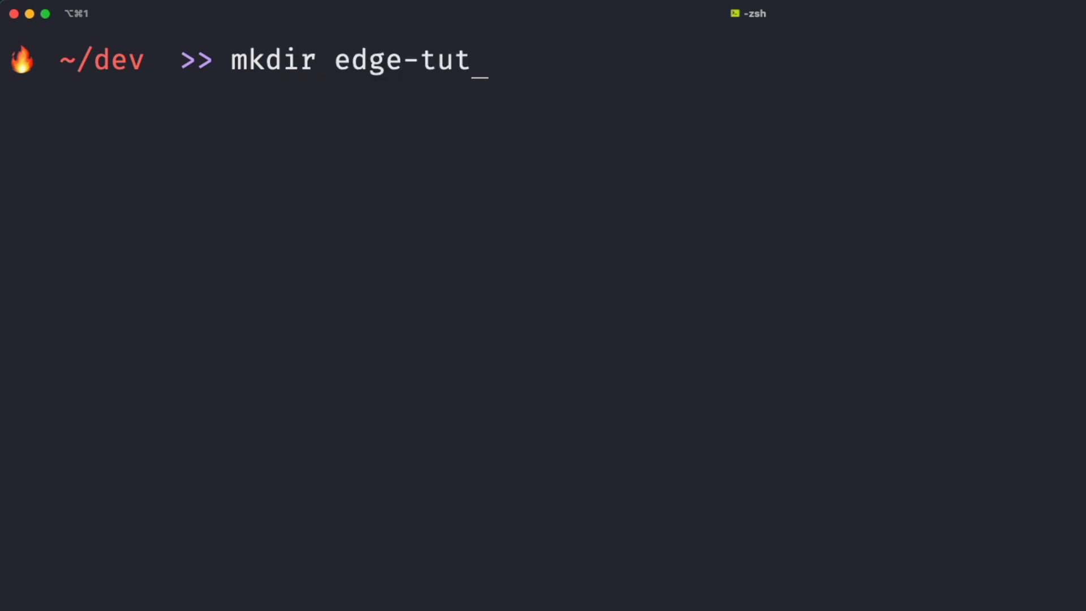
pyautogui.write('orial')
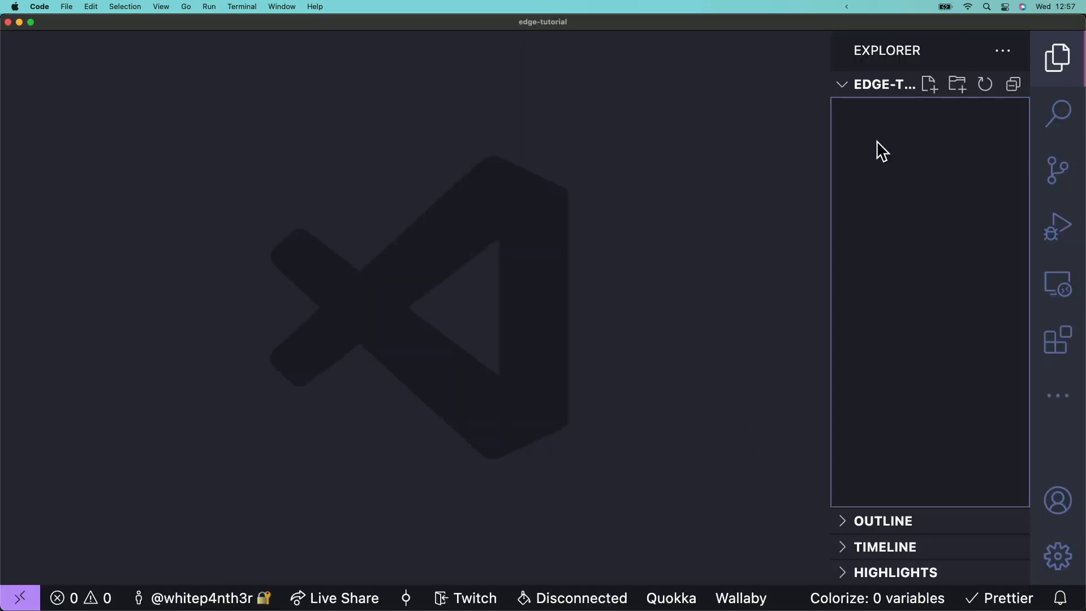
# Create index.html, expand the ! boilerplate, and set the page title to 'Edge tutorial'.
pyautogui.rightClick(882, 149)
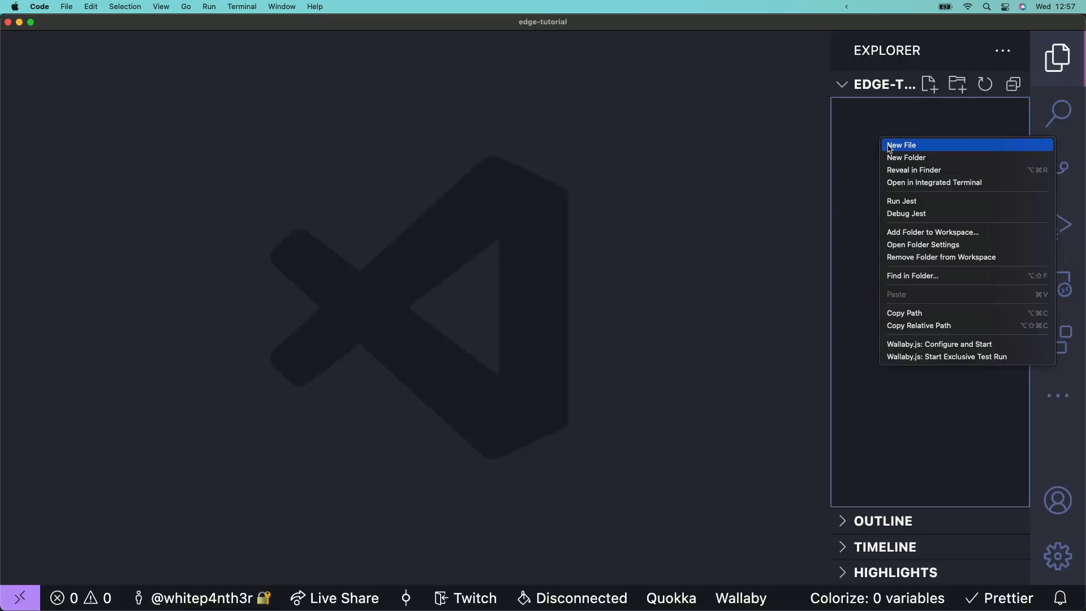
pyautogui.click(902, 145)
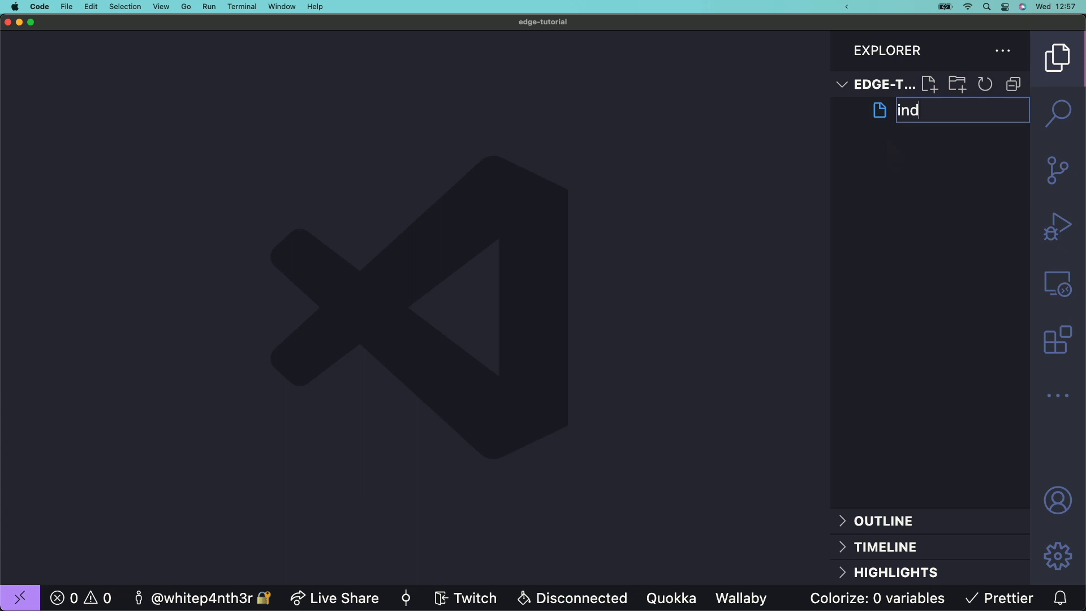
pyautogui.press('Enter')
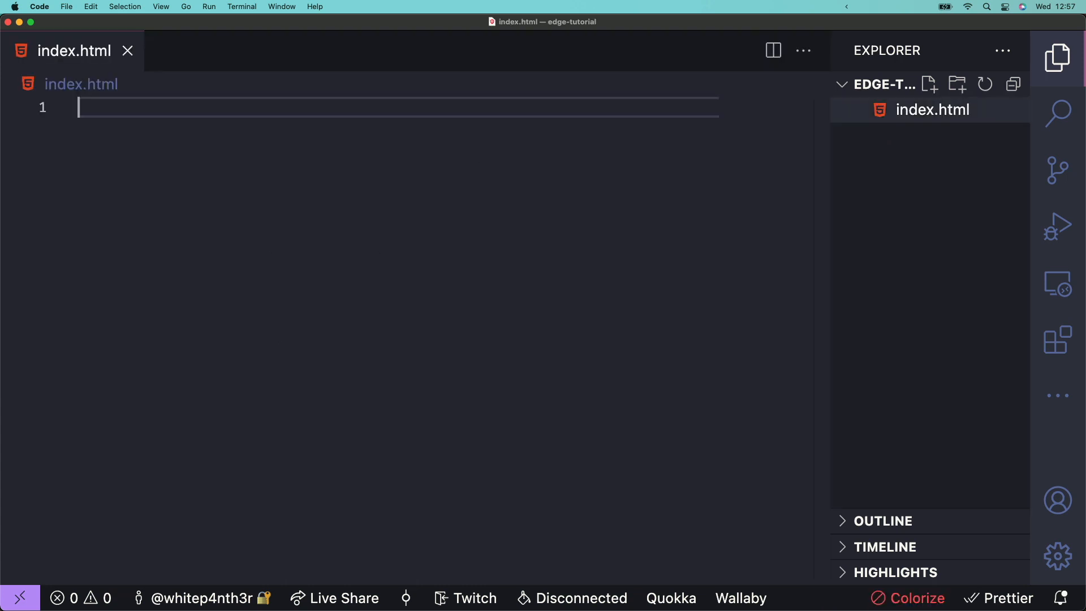
pyautogui.write('!')
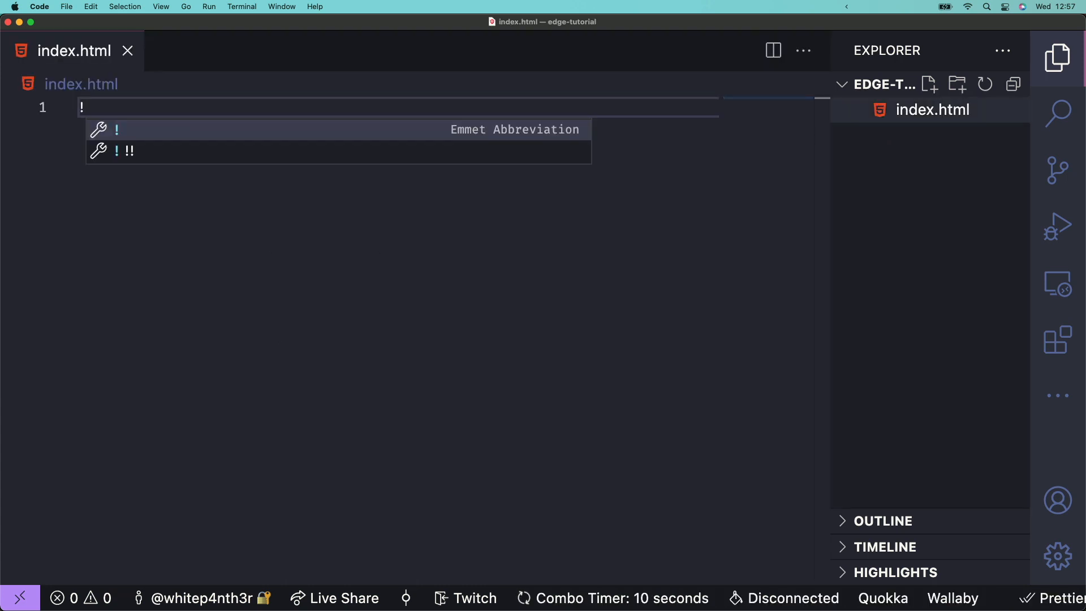
pyautogui.press('Tab')
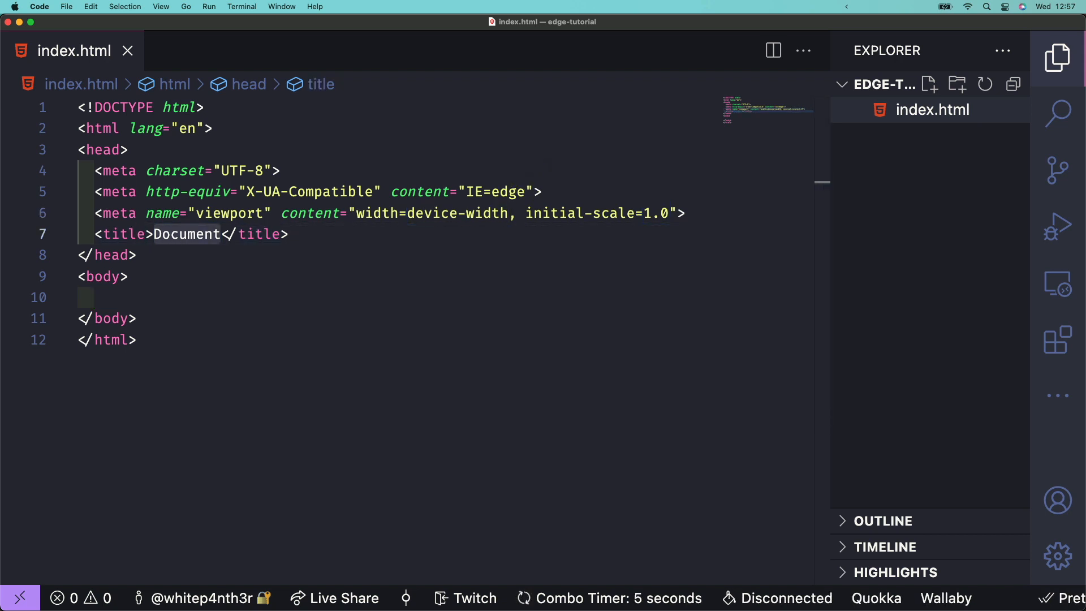
pyautogui.write('Edge tutor')
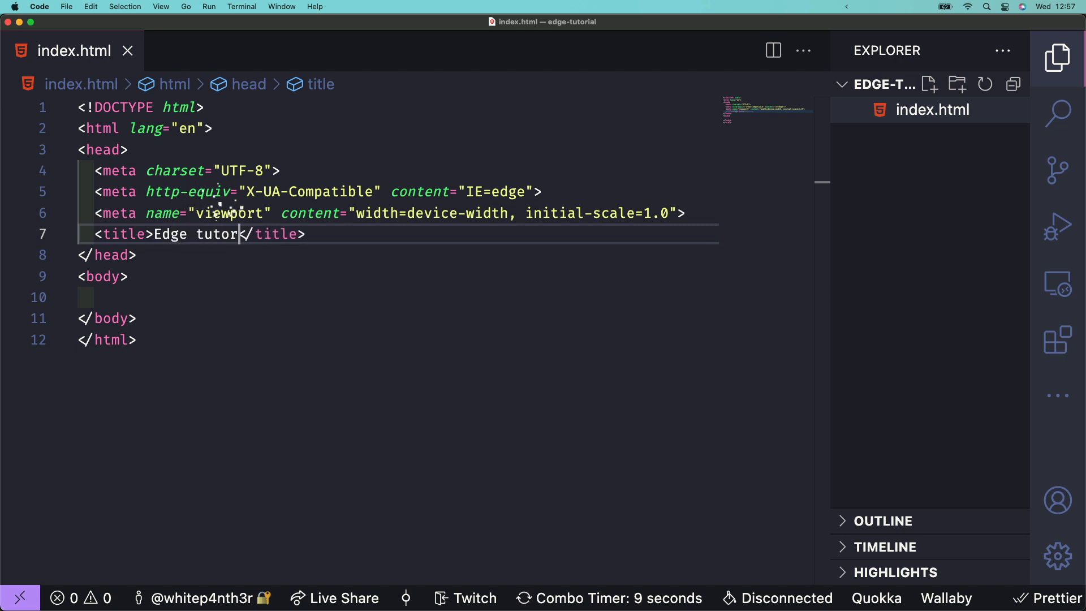
pyautogui.write('ial')
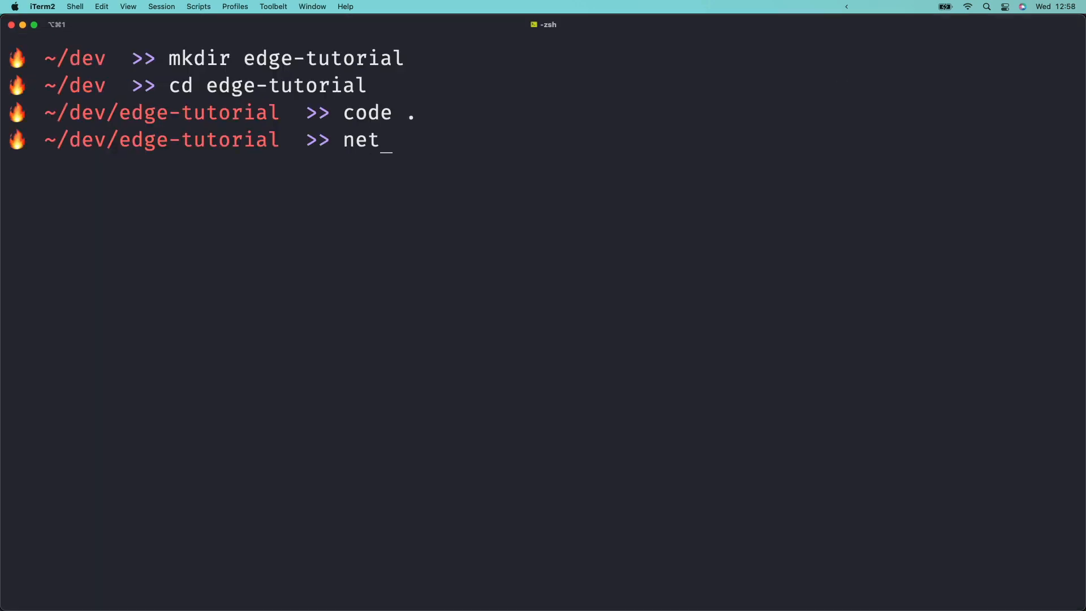
# Run netlify dev in the edge-tutorial directory.
pyautogui.write('lify dev')
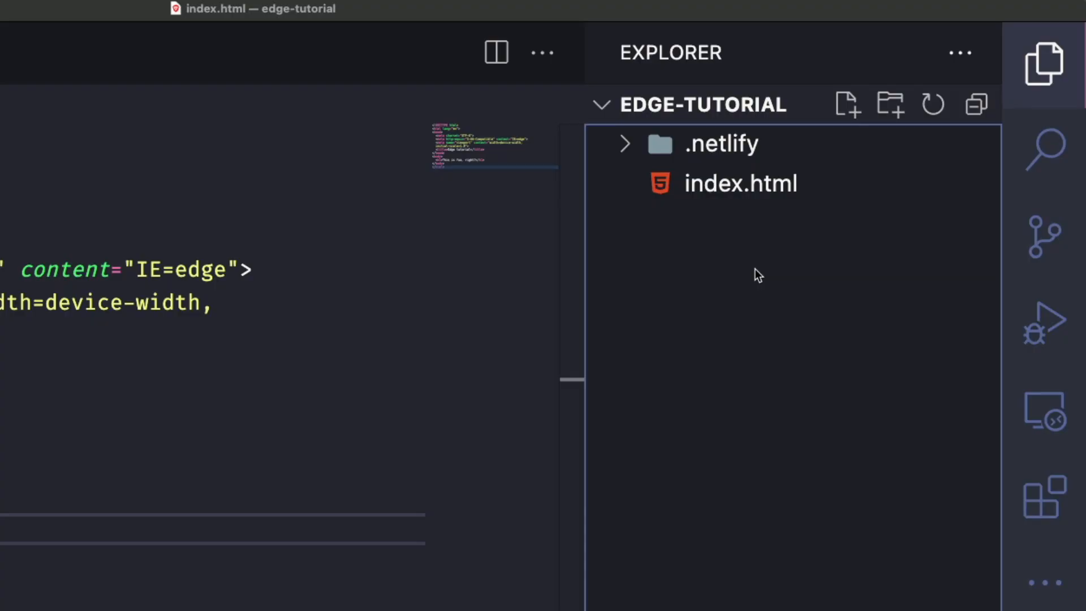
# Create a netlify folder containing a nested edge-functions folder.
pyautogui.click(890, 105)
pyautogui.write('netlify')
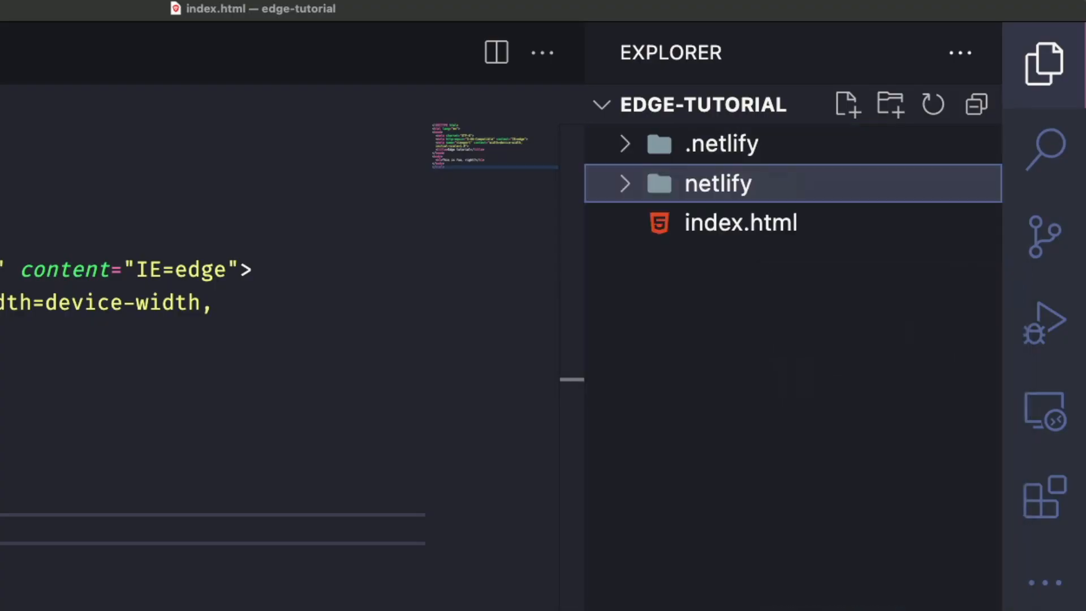
pyautogui.rightClick(717, 183)
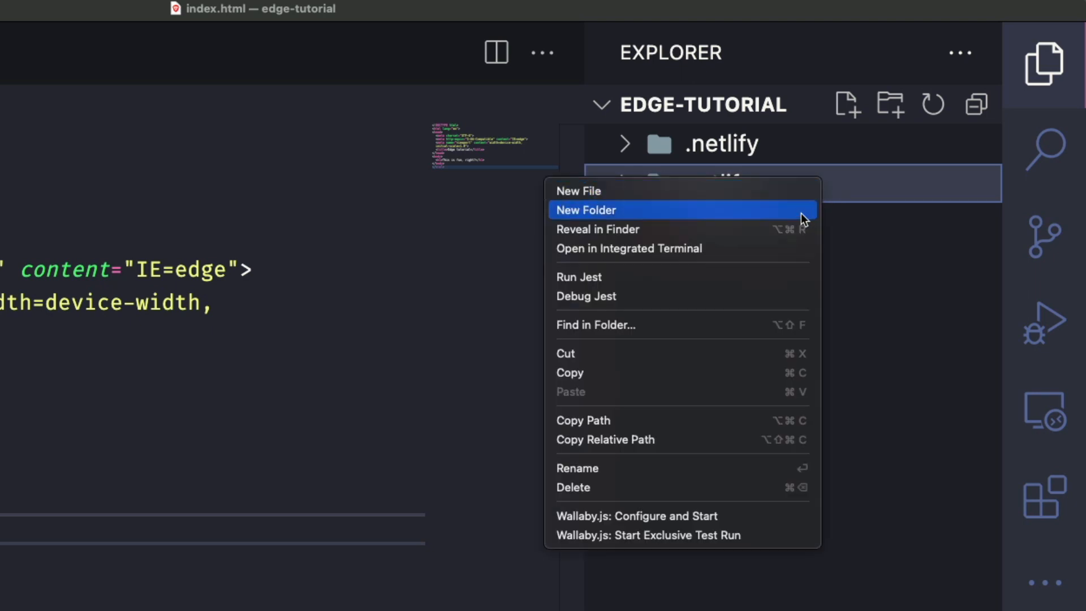
pyautogui.click(585, 210)
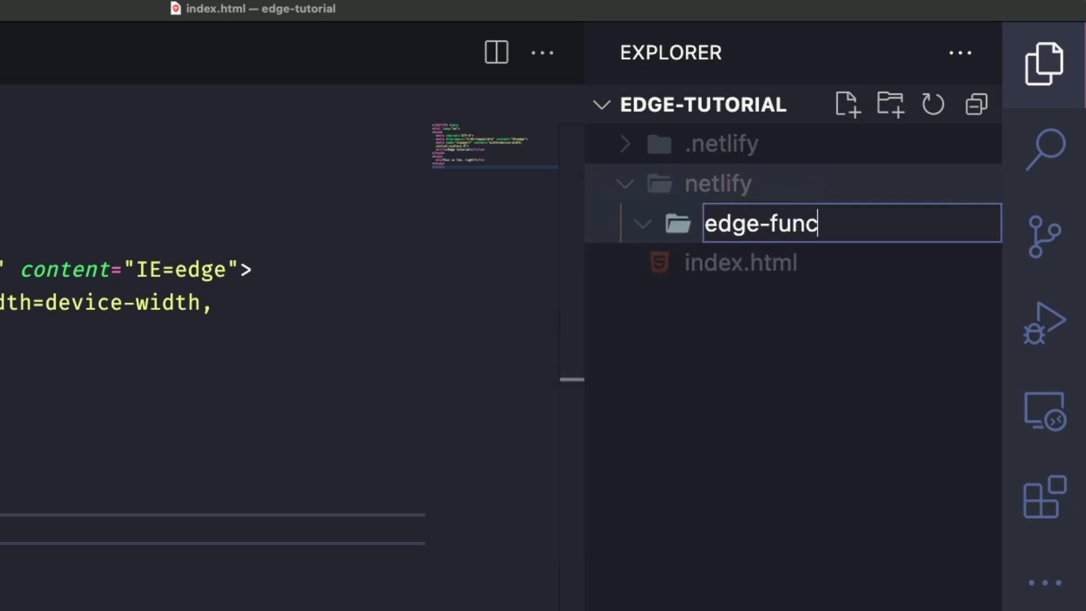
pyautogui.rightClick(849, 183)
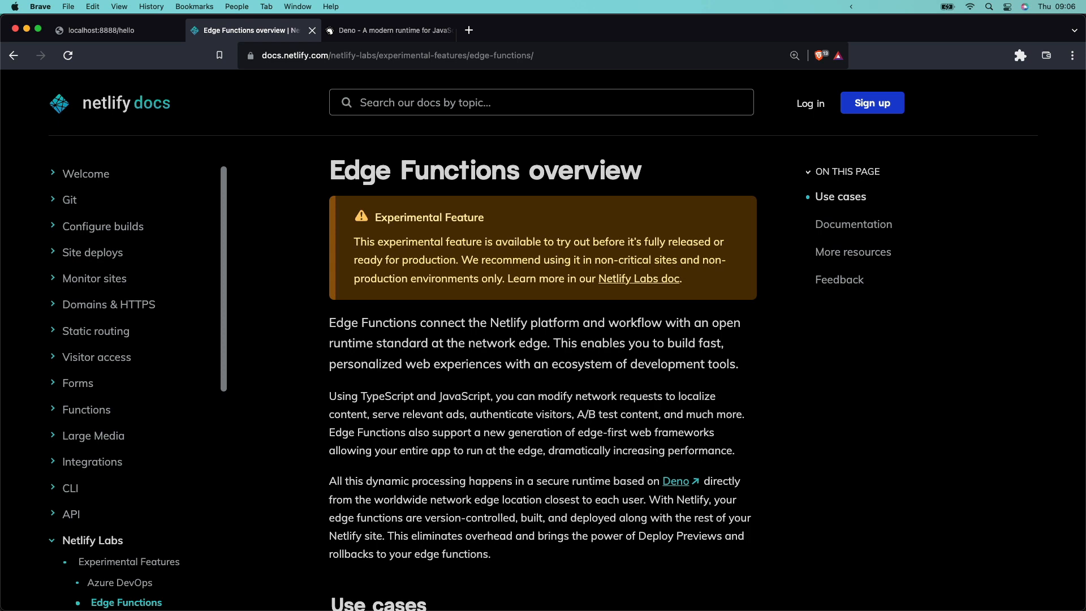
pyautogui.click(387, 30)
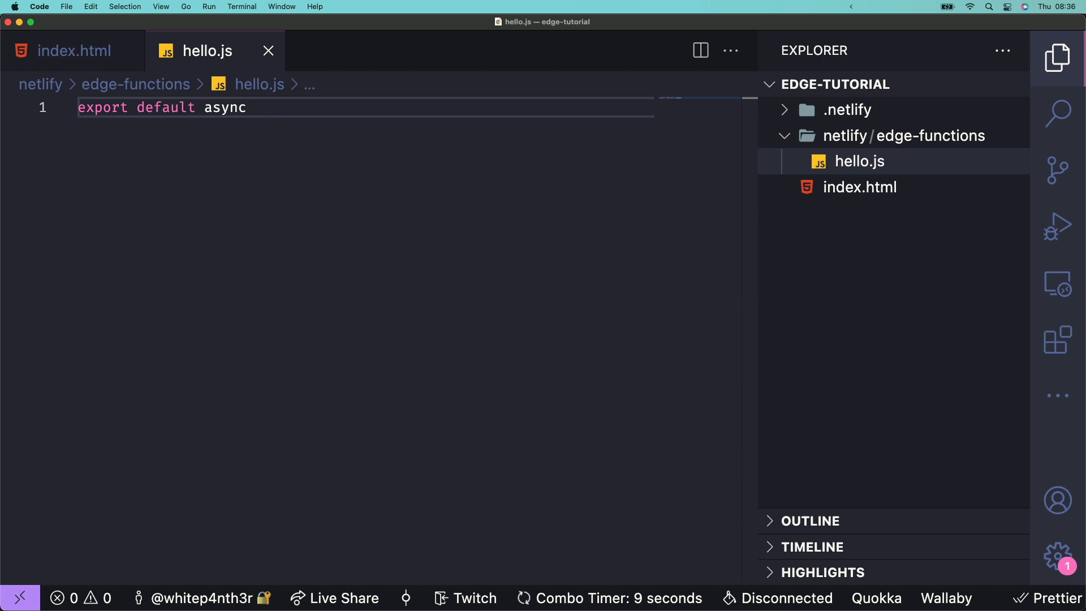
# Write hello.js returning 'Hello World from the edge!' as text/html, then create netlify.toml.
pyautogui.write('() => {')
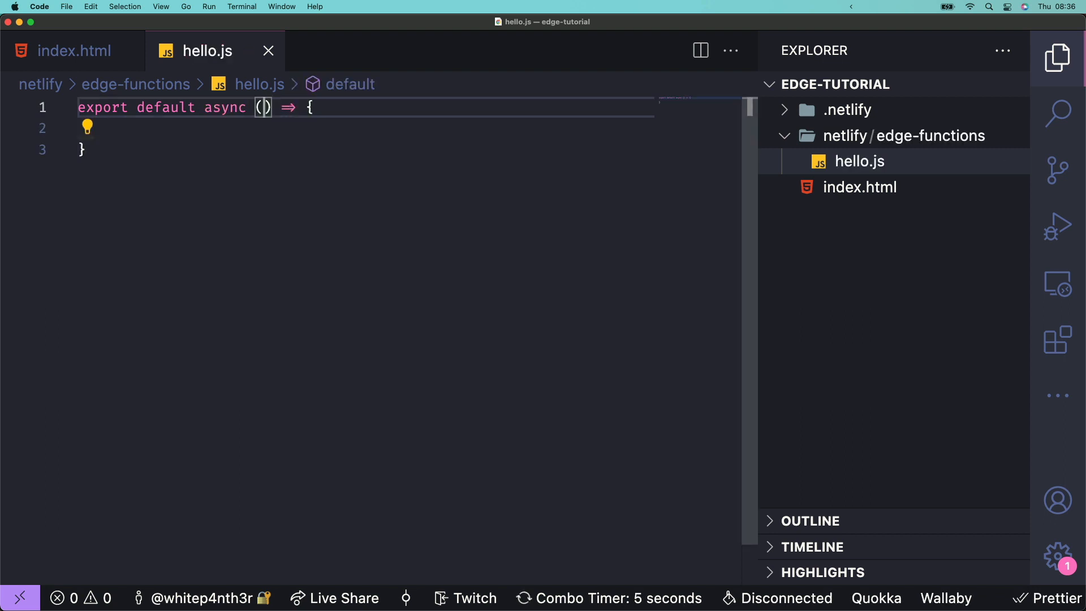
pyautogui.write('request,')
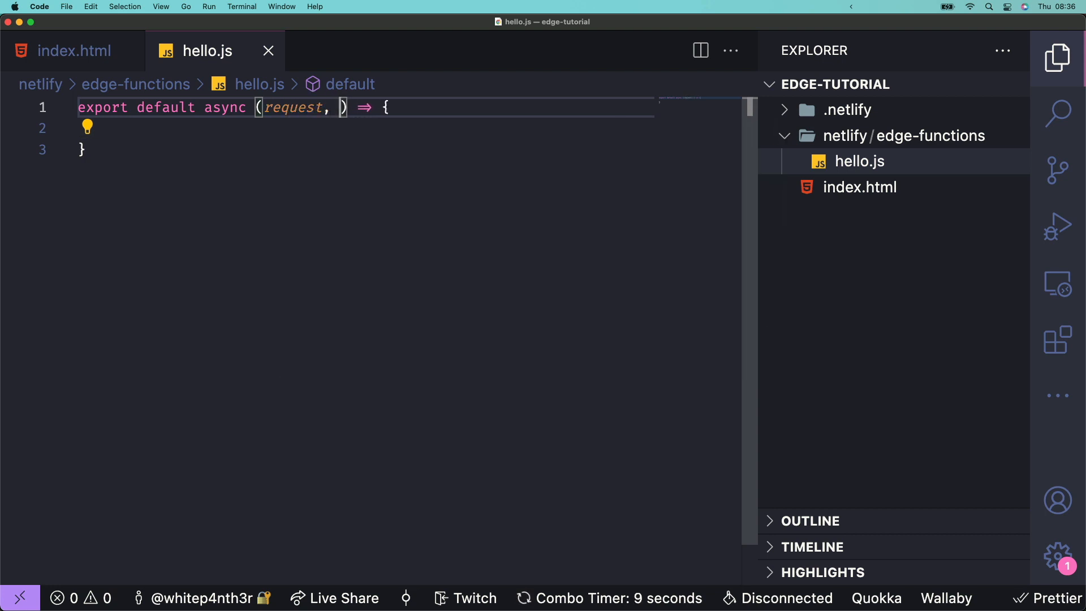
pyautogui.write('context')
pyautogui.click(366, 128)
pyautogui.write('return new Response("')
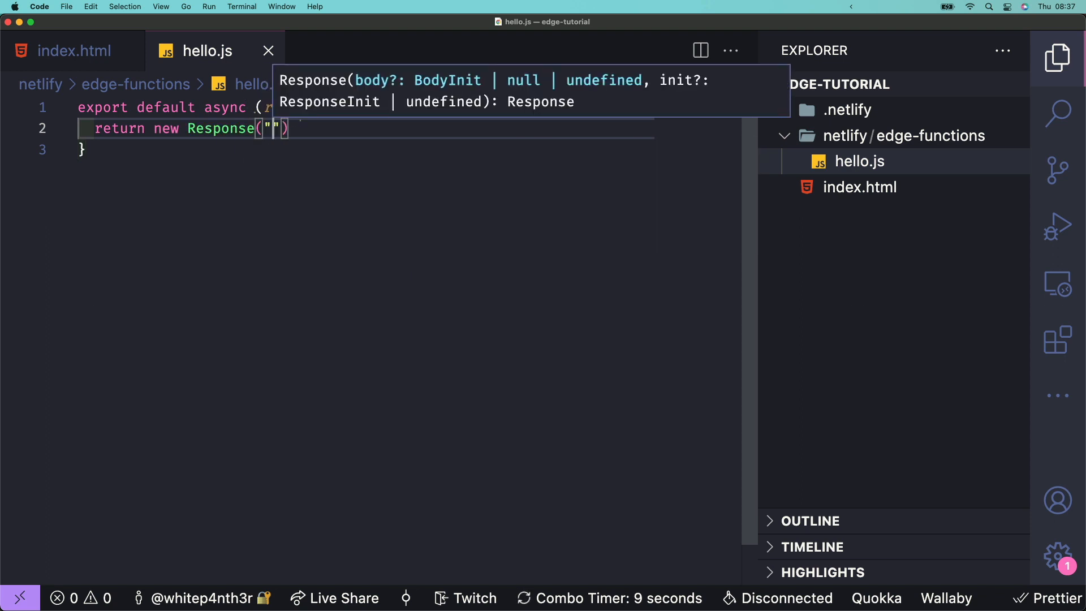
pyautogui.write('Hello World from the edge!')
pyautogui.write('"content-type": "text/')
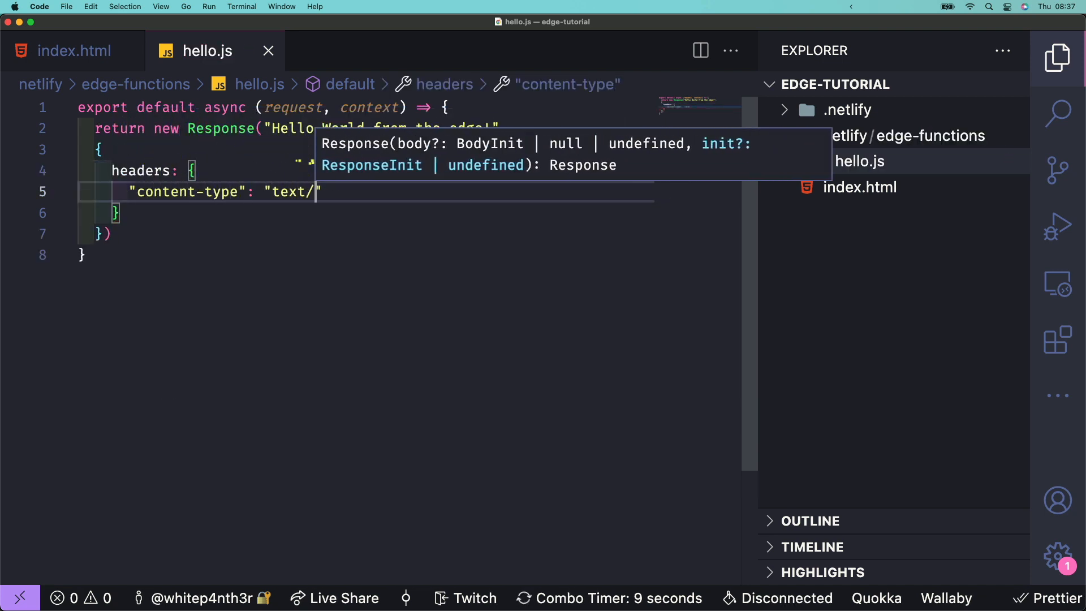
pyautogui.write('html')
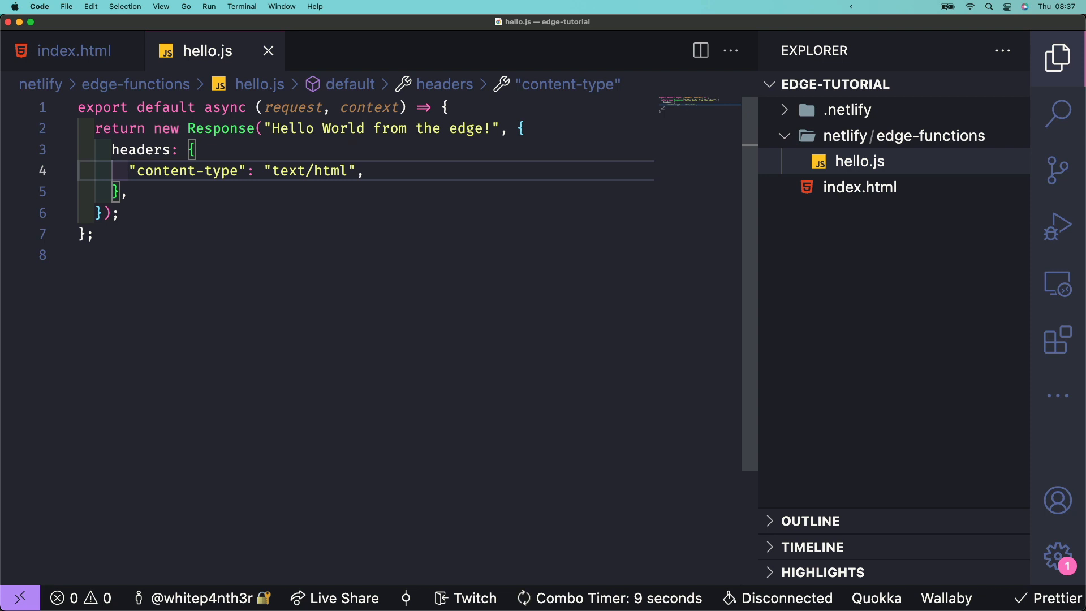
pyautogui.write('netli')
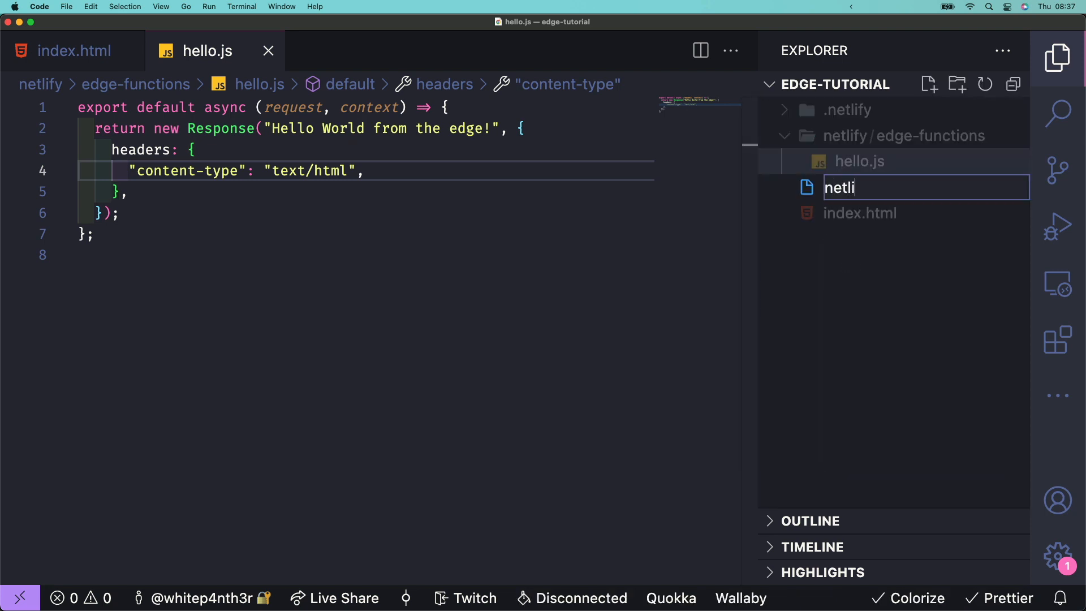
pyautogui.write('fy.tom')
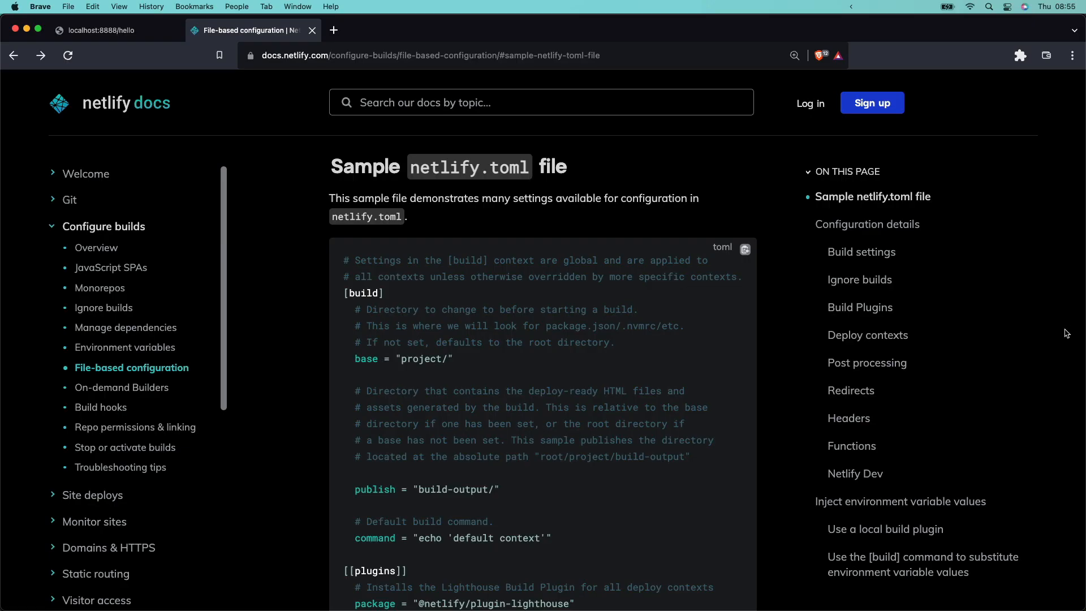
pyautogui.scroll(-3)
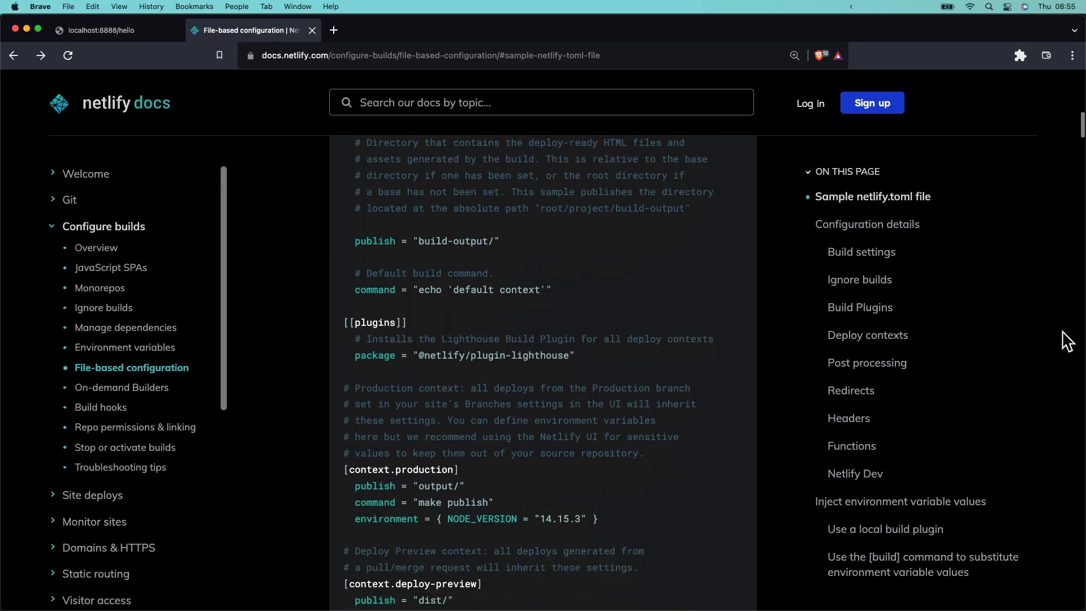
pyautogui.scroll(-3)
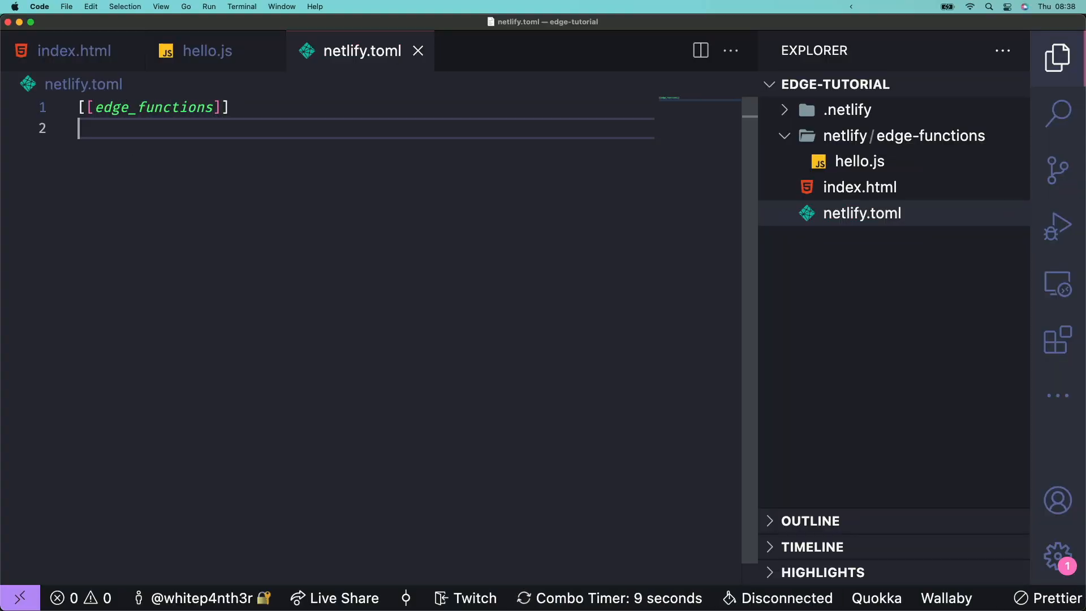
# Add an [[edge_functions]] block mapping path "/hello" to function "hello".
pyautogui.write('path = "/hello')
pyautogui.write('function = "hello"')
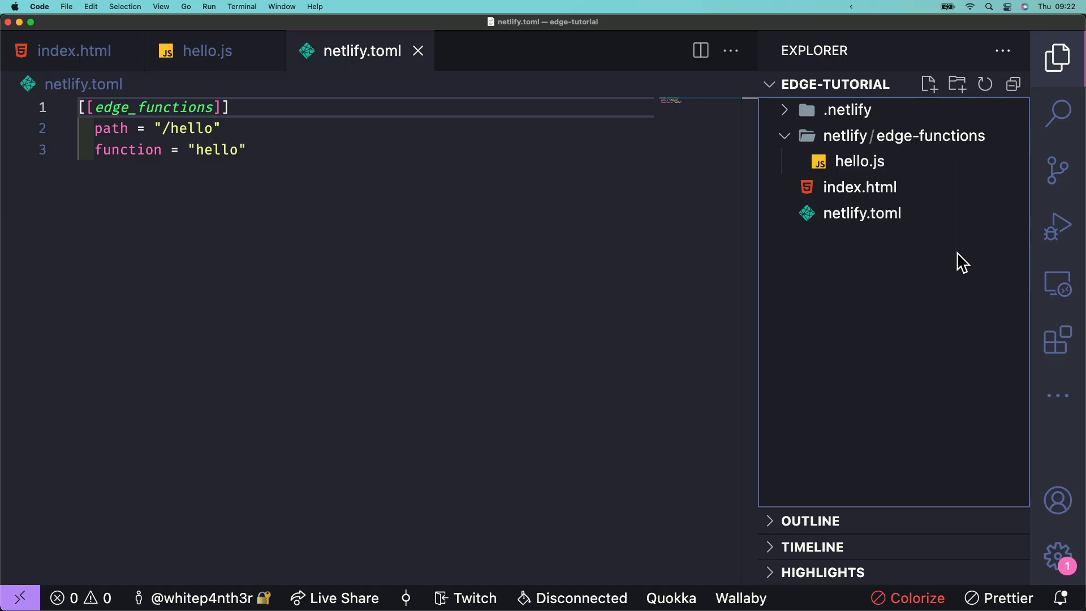
# Move index.html into a new public folder and set [build] publish = "/public".
pyautogui.click(957, 84)
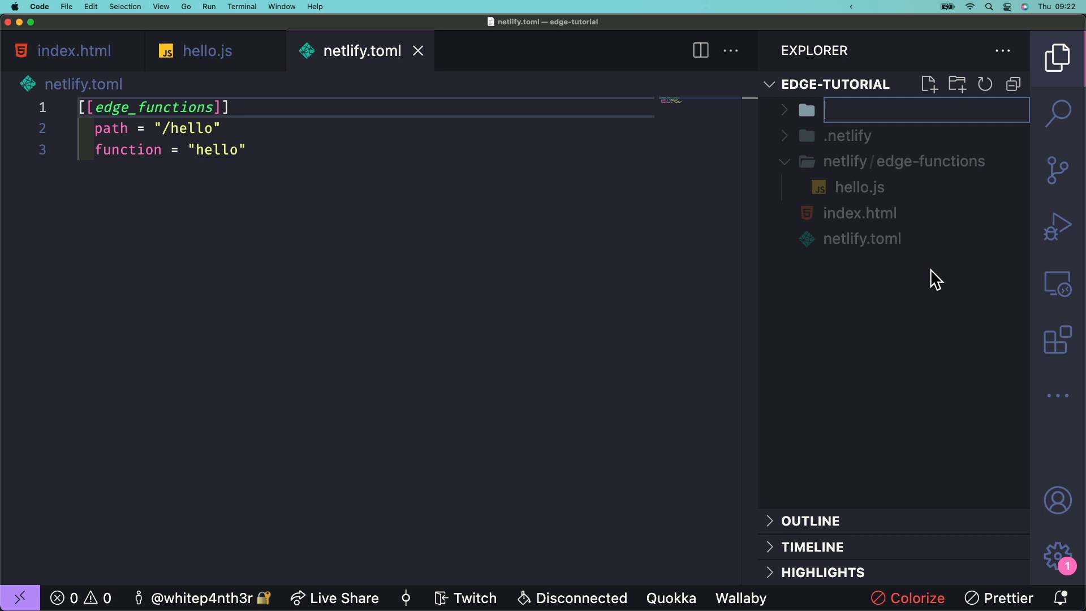
pyautogui.write('public')
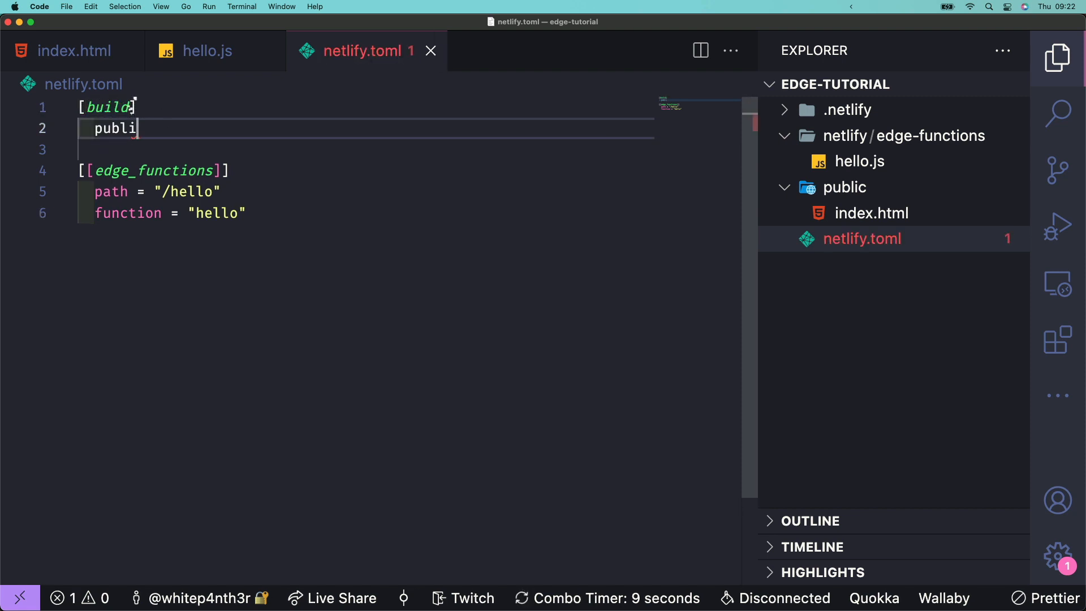
pyautogui.write('sh = "/p')
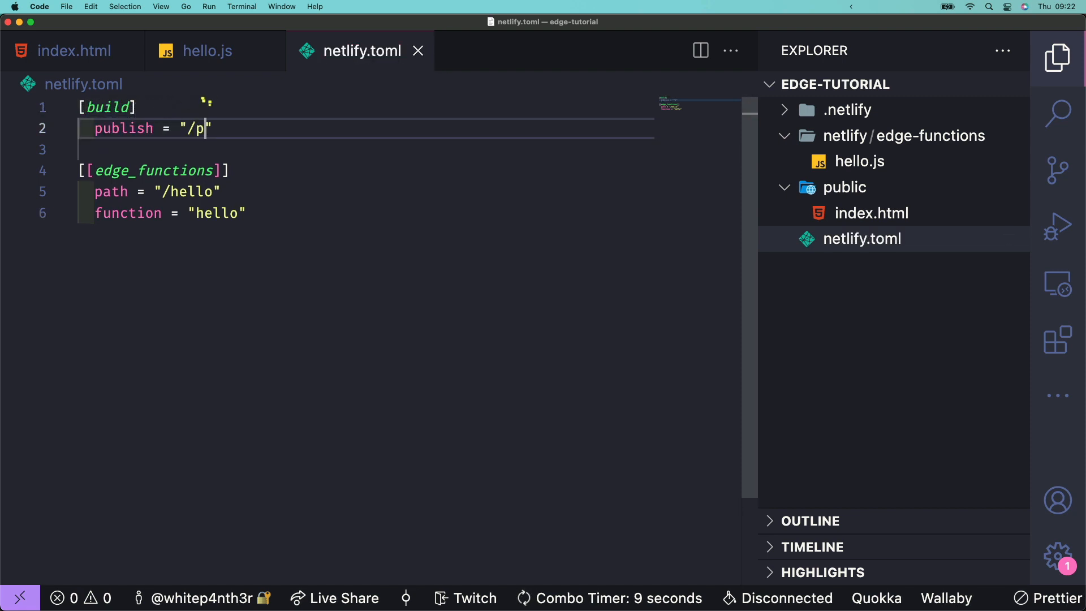
pyautogui.write('ublic')
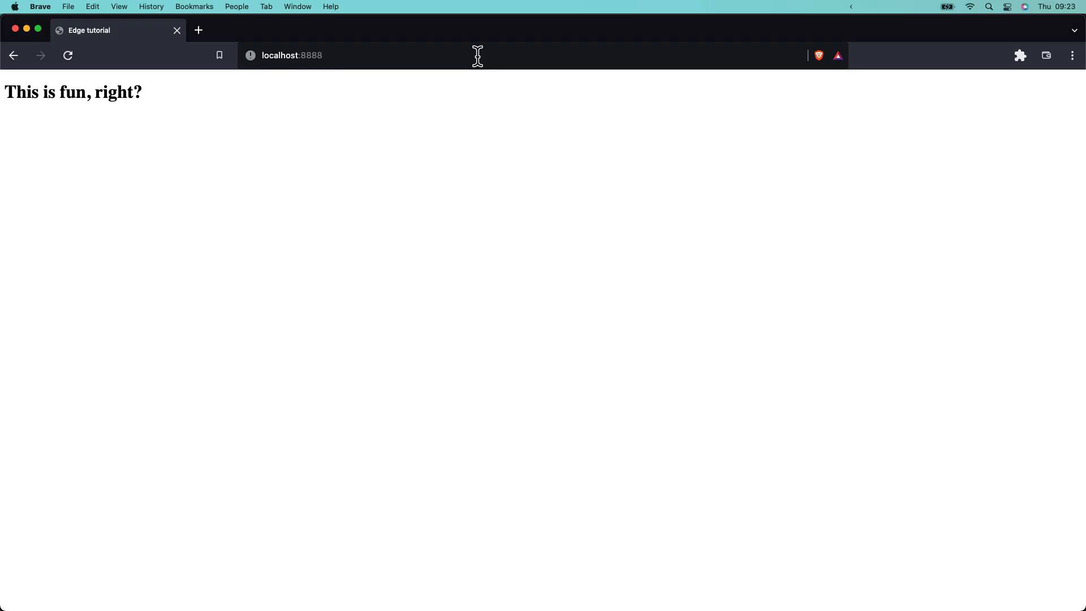
pyautogui.moveTo(477, 56)
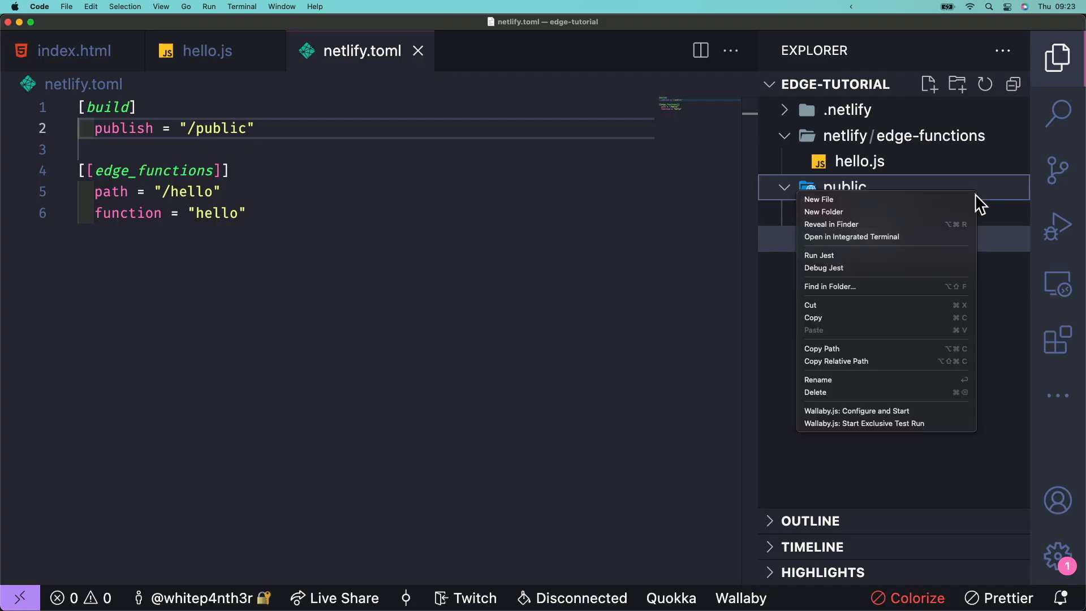
# Build hello-template.html in public with 'Hello, template!' and a 'Your location: LOCATION_UNKNOWN' line.
pyautogui.click(819, 200)
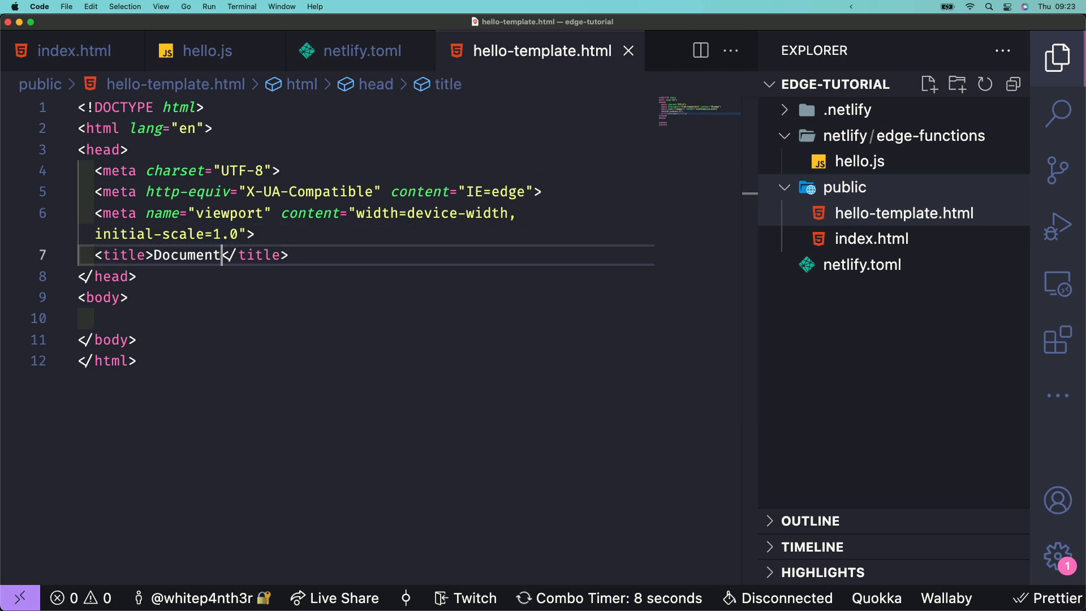
pyautogui.write('Hello')
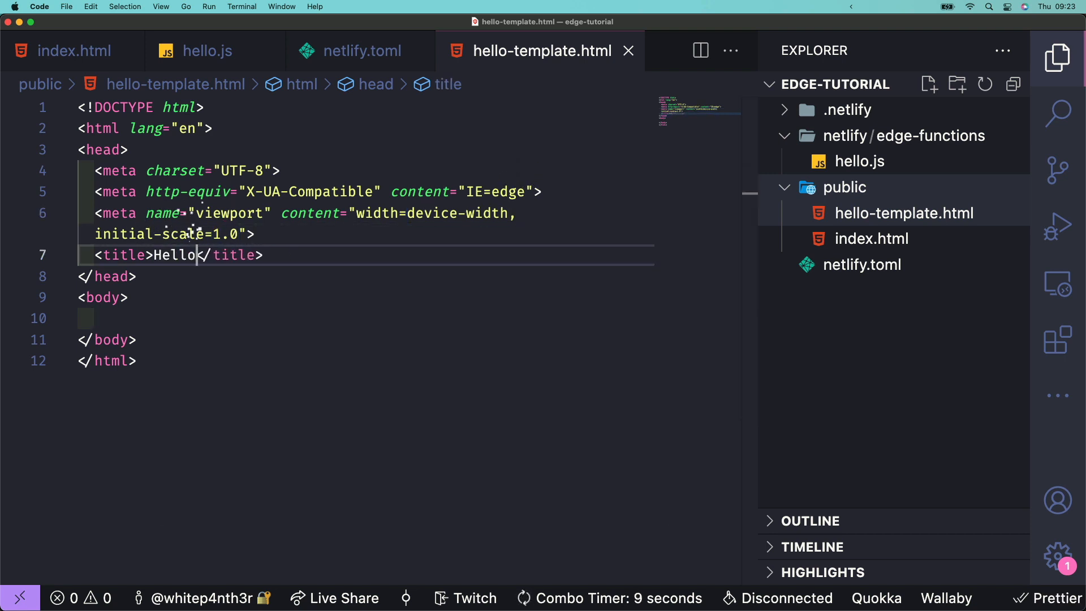
pyautogui.write(', template!')
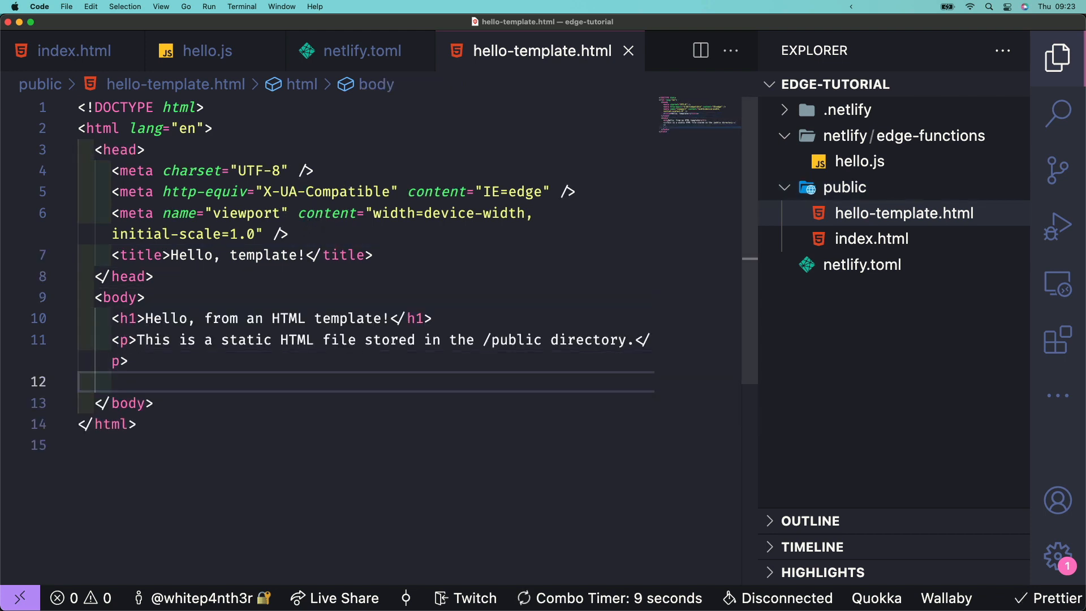
pyautogui.write('<p>Yo</p>')
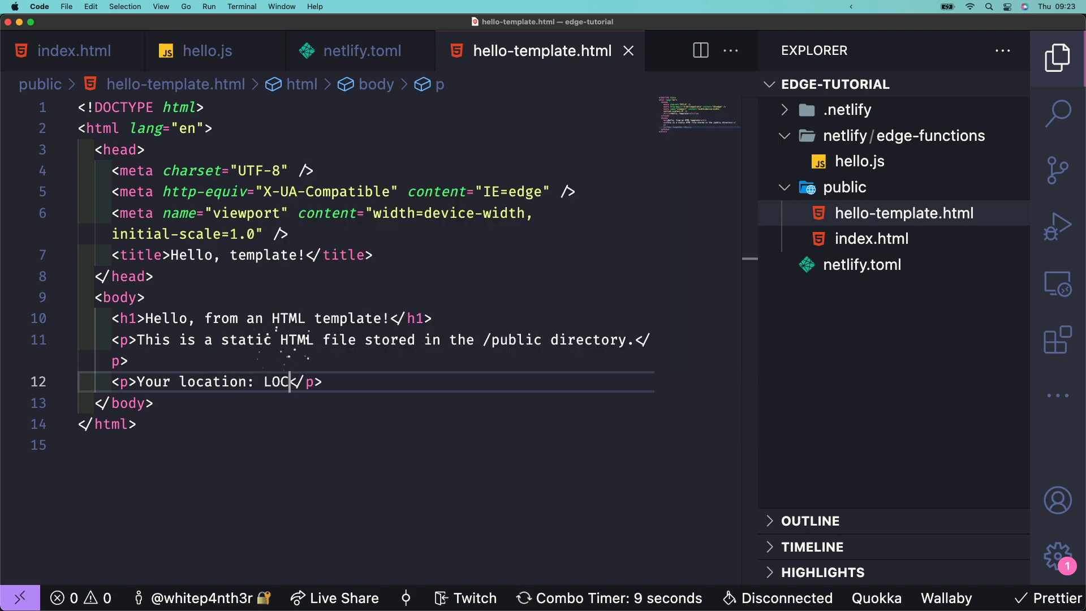
pyautogui.write('ATION_UNKNOWN')
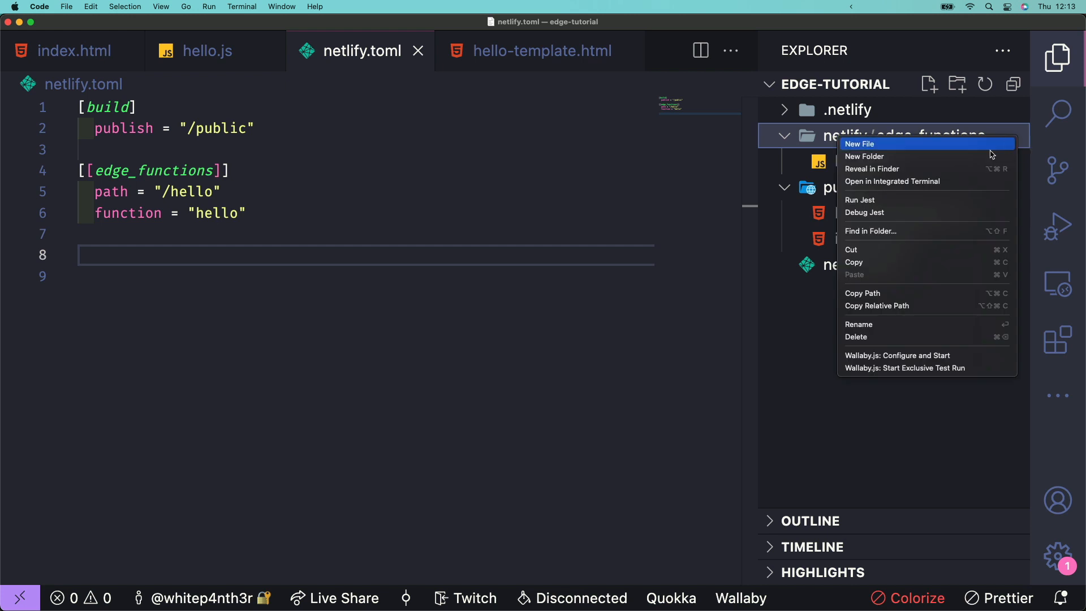
# Create transform-hello-template.js and route path "/hello-template" to it in netlify.toml.
pyautogui.click(860, 144)
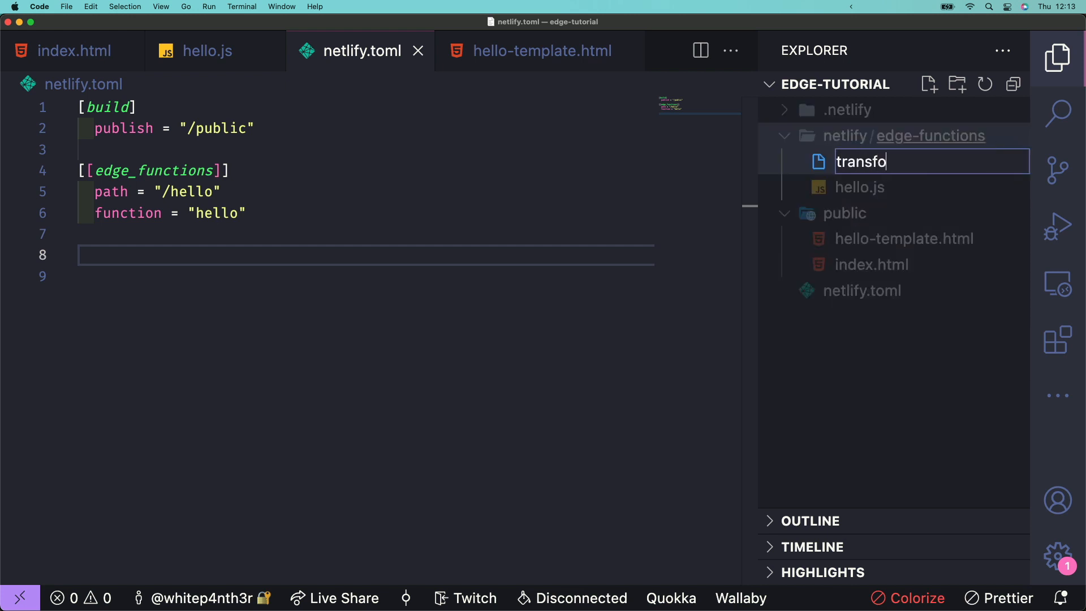
pyautogui.write('rm-hello-template')
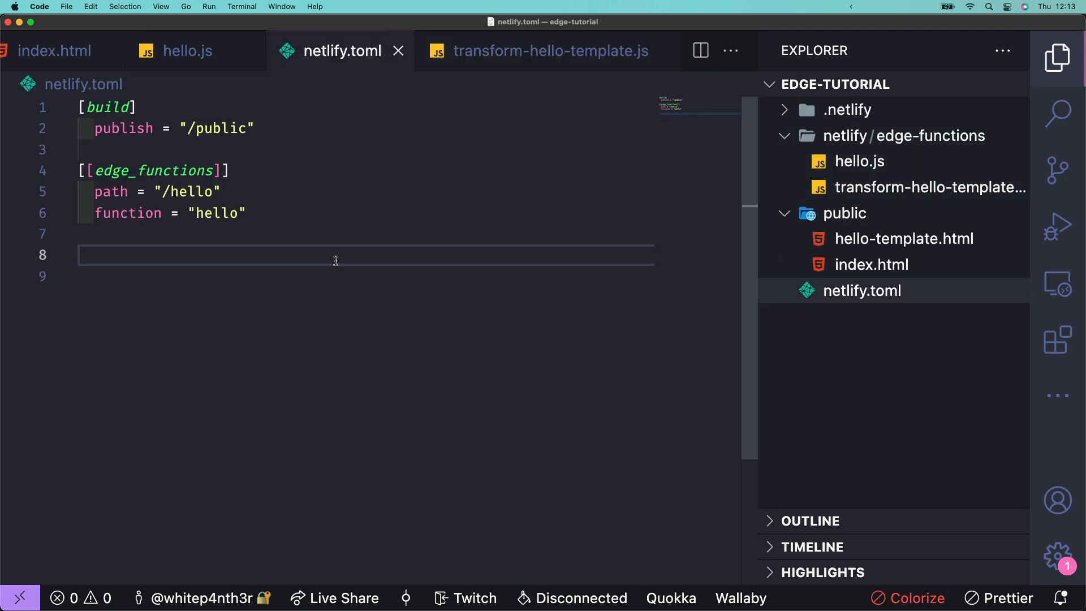
pyautogui.write('[[edge_functions]]')
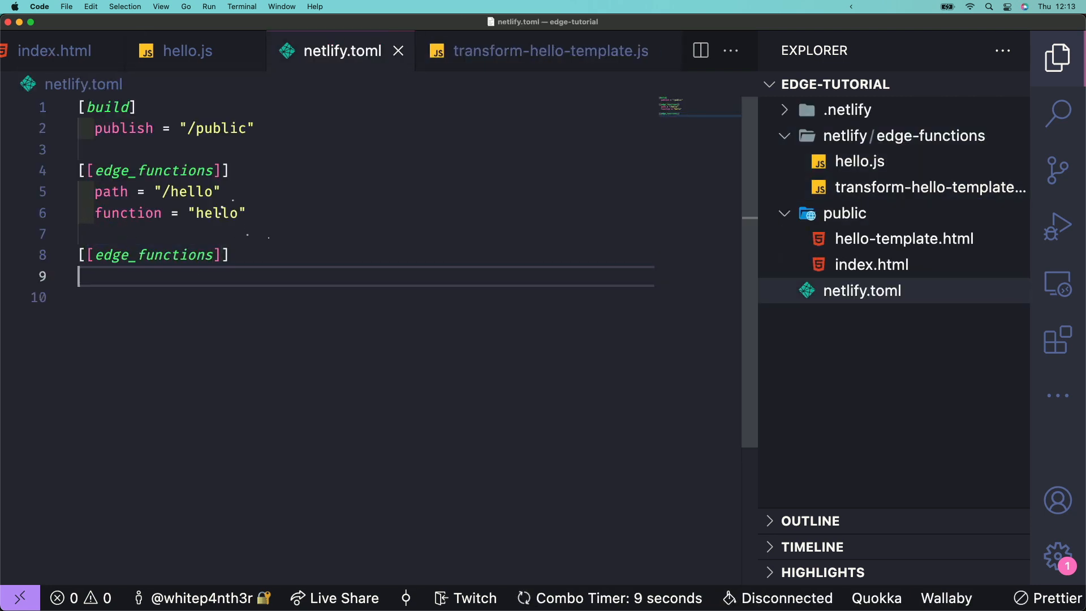
pyautogui.write('path =')
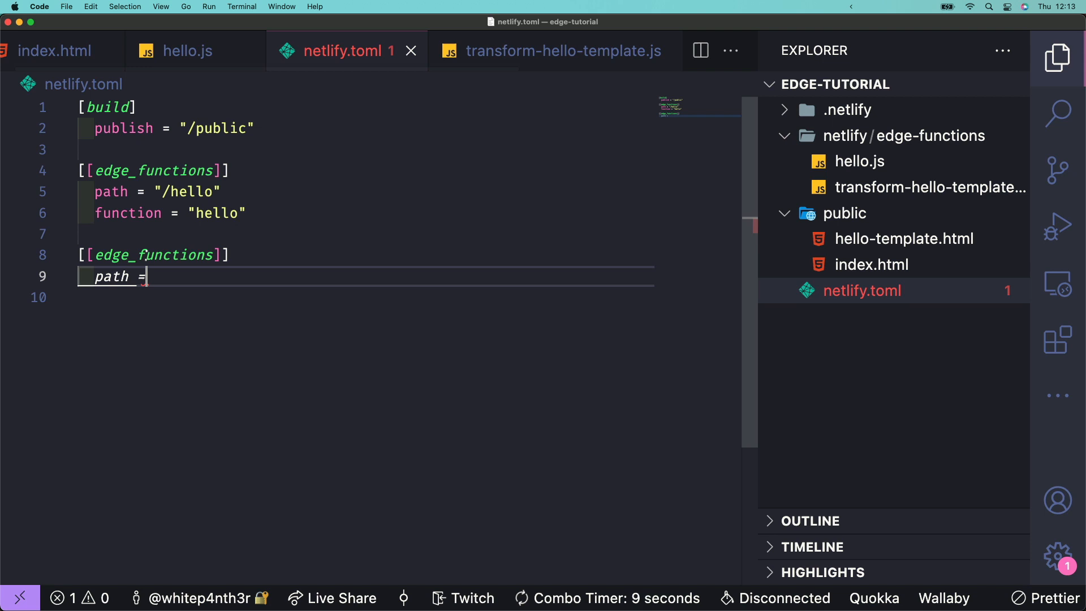
pyautogui.write('"/hello-"')
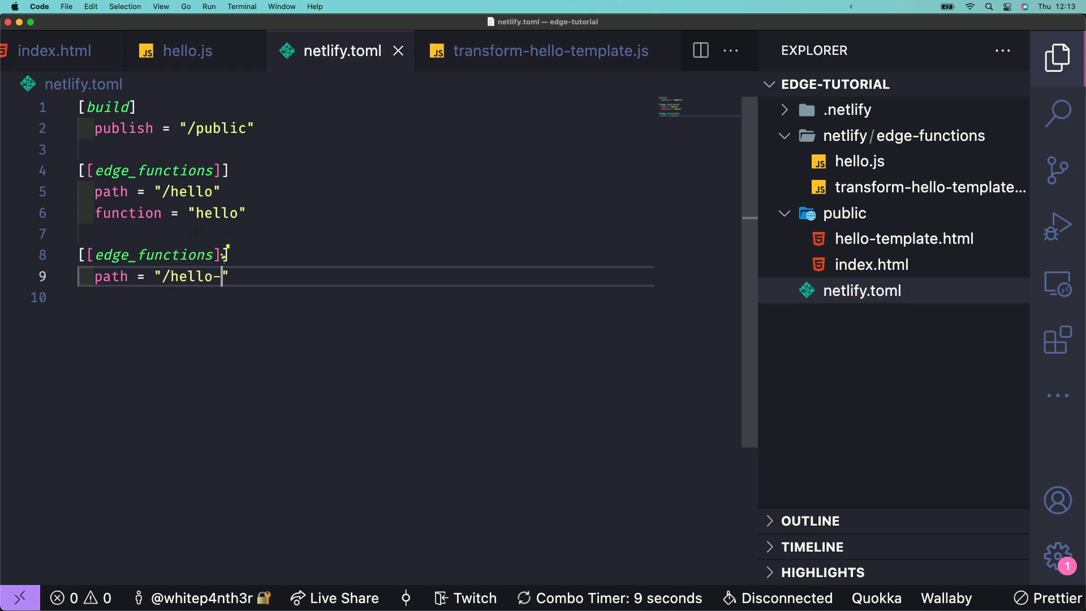
pyautogui.write('template')
pyautogui.click(364, 297)
pyautogui.write('function = "tran')
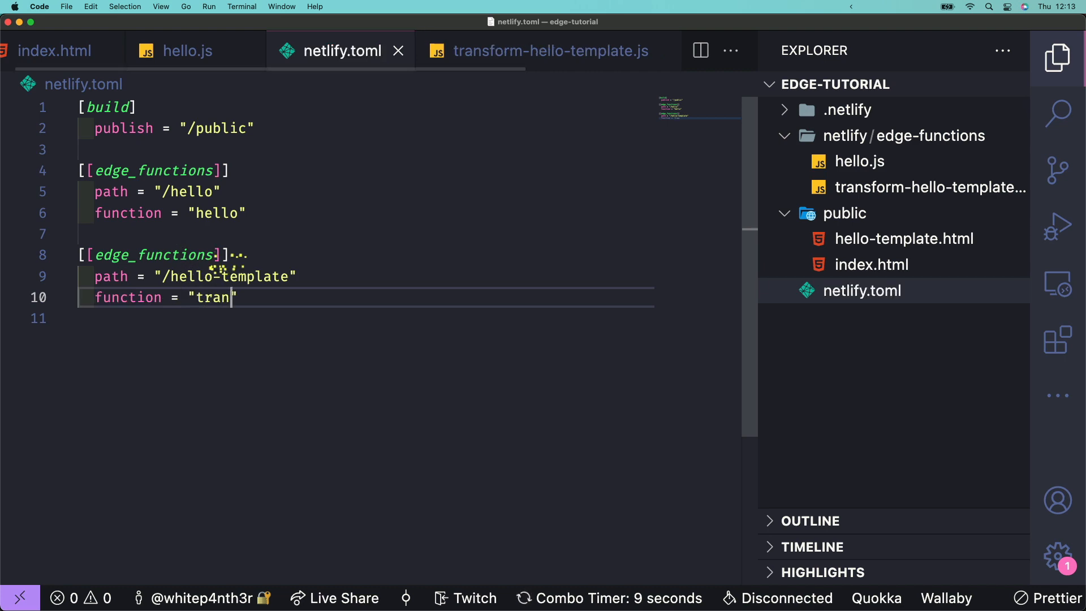
pyautogui.write('sform-hello-templa')
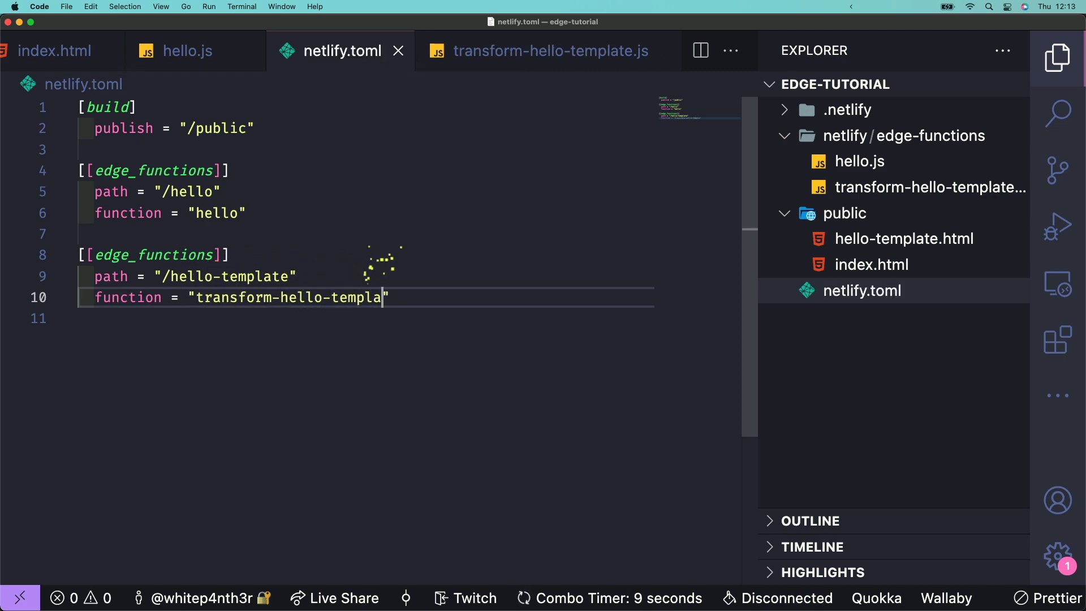
pyautogui.click(547, 51)
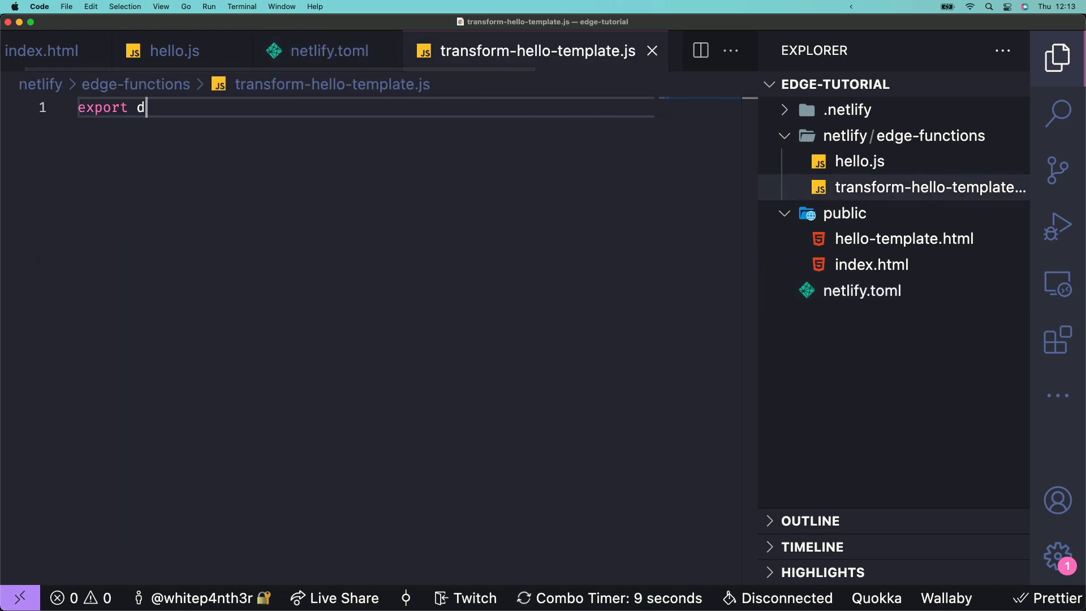
# Begin an async default export function taking request and context.
pyautogui.write('efault async')
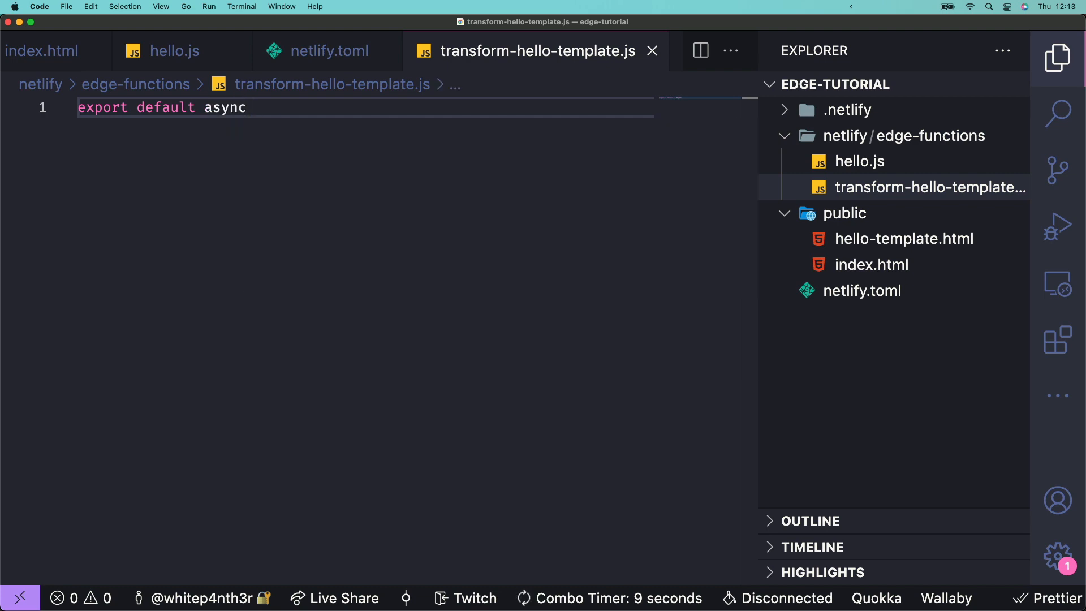
pyautogui.write('(request, context) => {')
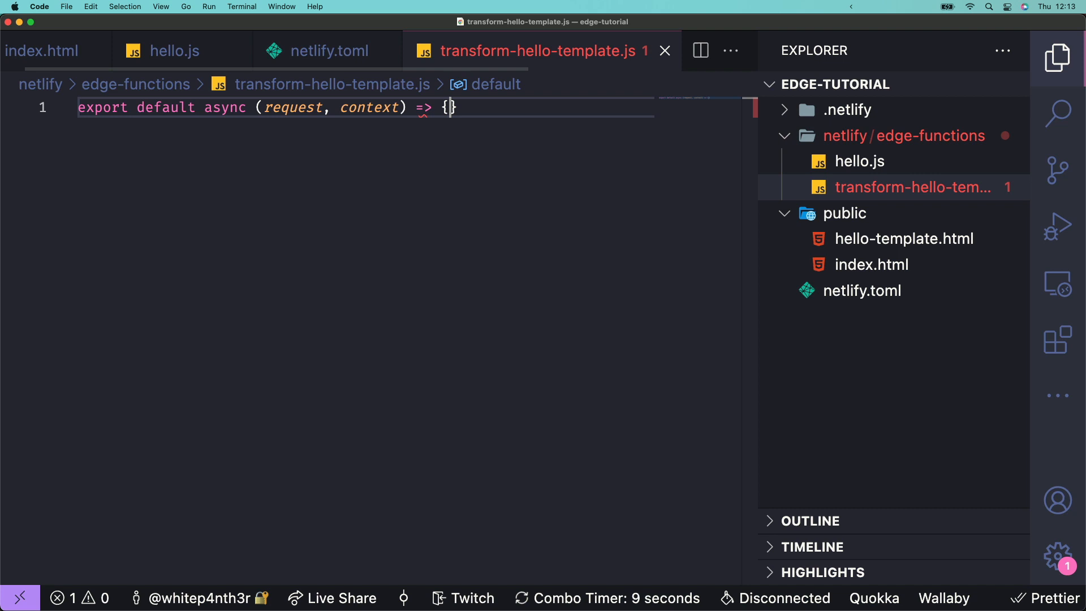
pyautogui.press('enter')
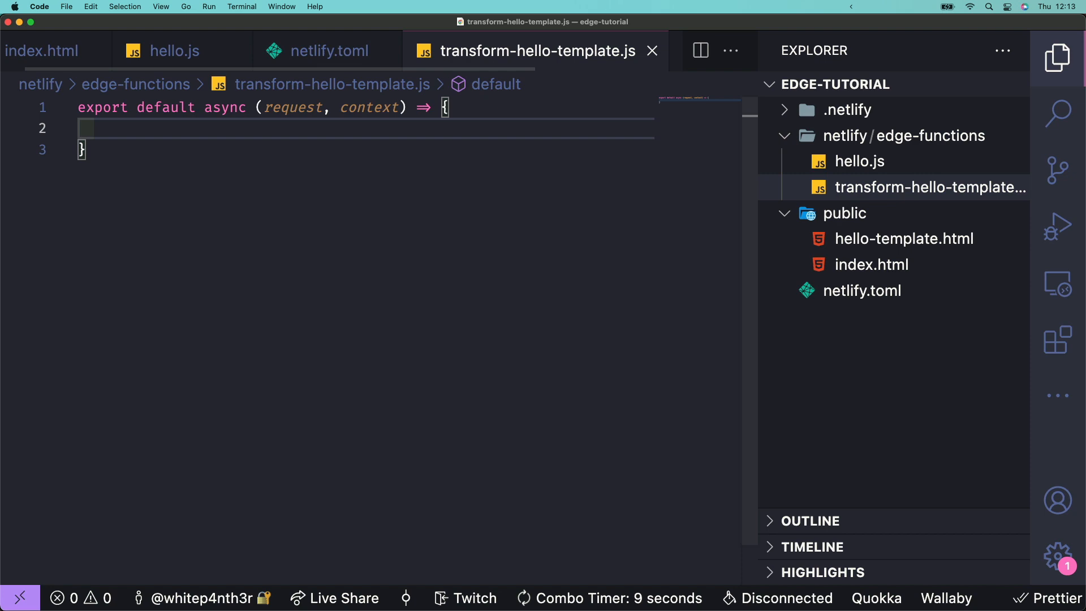
# Parse request.url and return early unless the method search parameter is "transform".
pyautogui.write('const url = new URL(request.url')
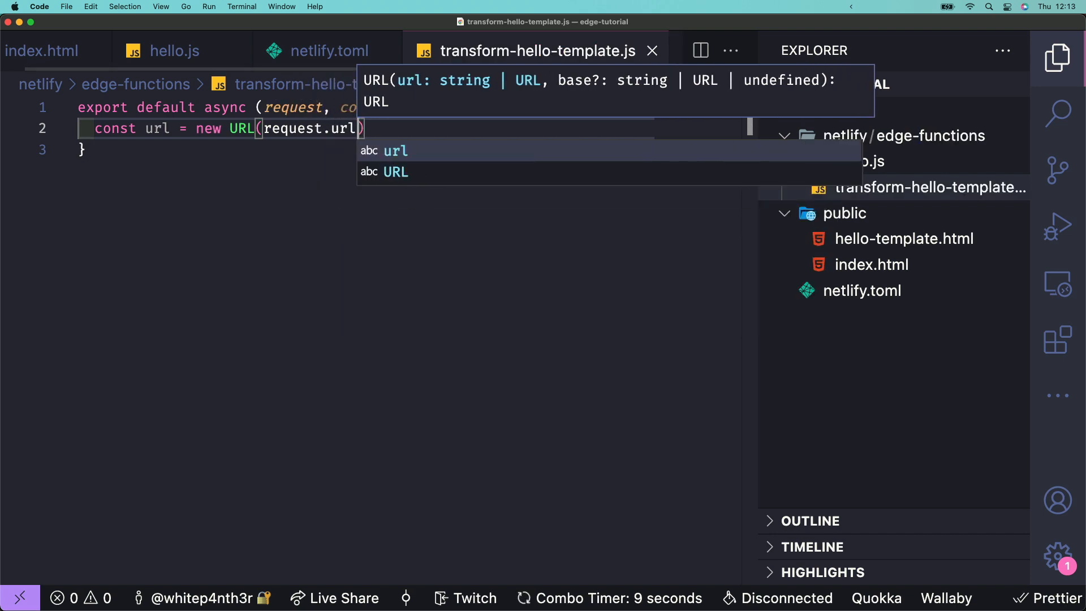
pyautogui.write('if(ur')
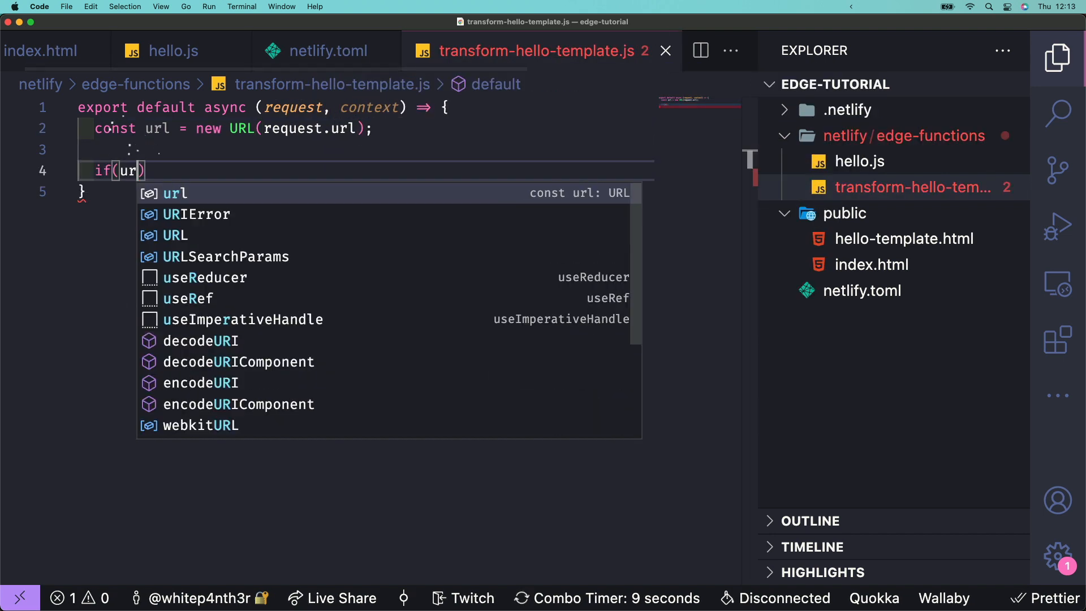
pyautogui.write('.searchParams.')
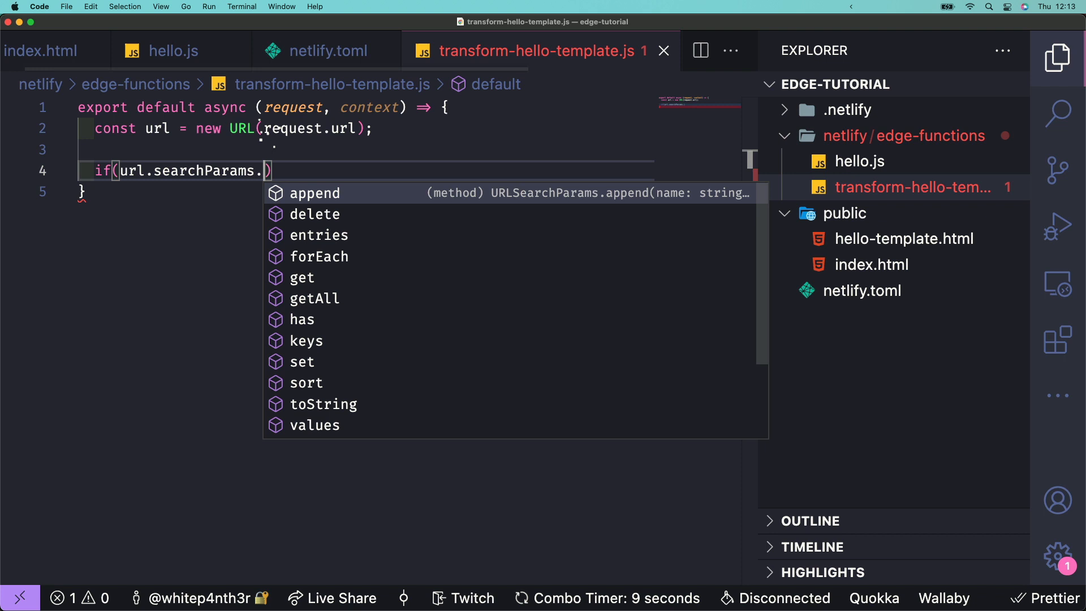
pyautogui.write('get("method") !')
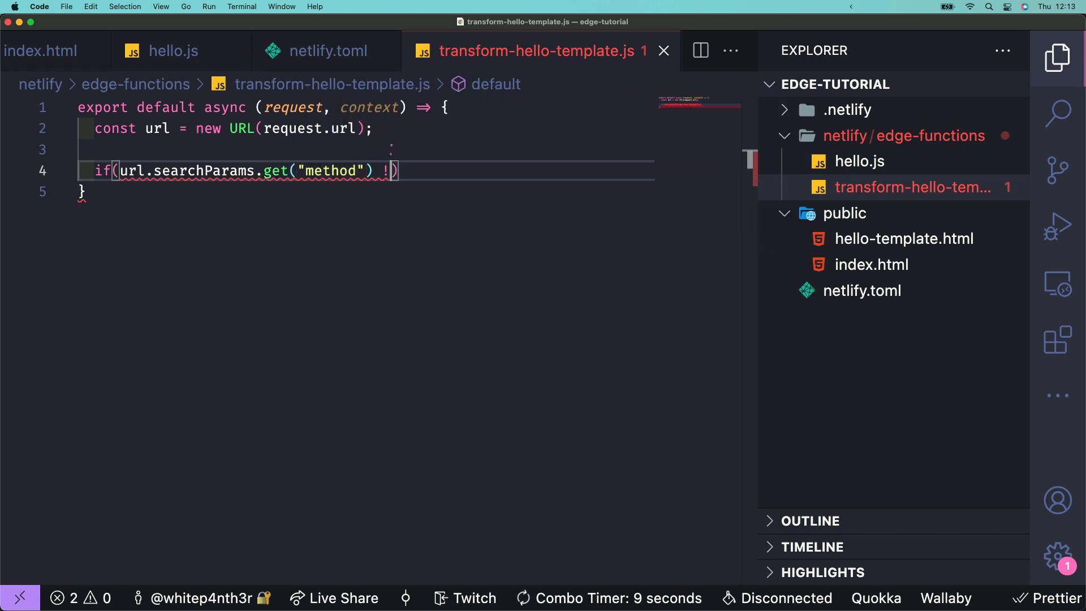
pyautogui.write('== "transform") {')
pyautogui.write('return;')
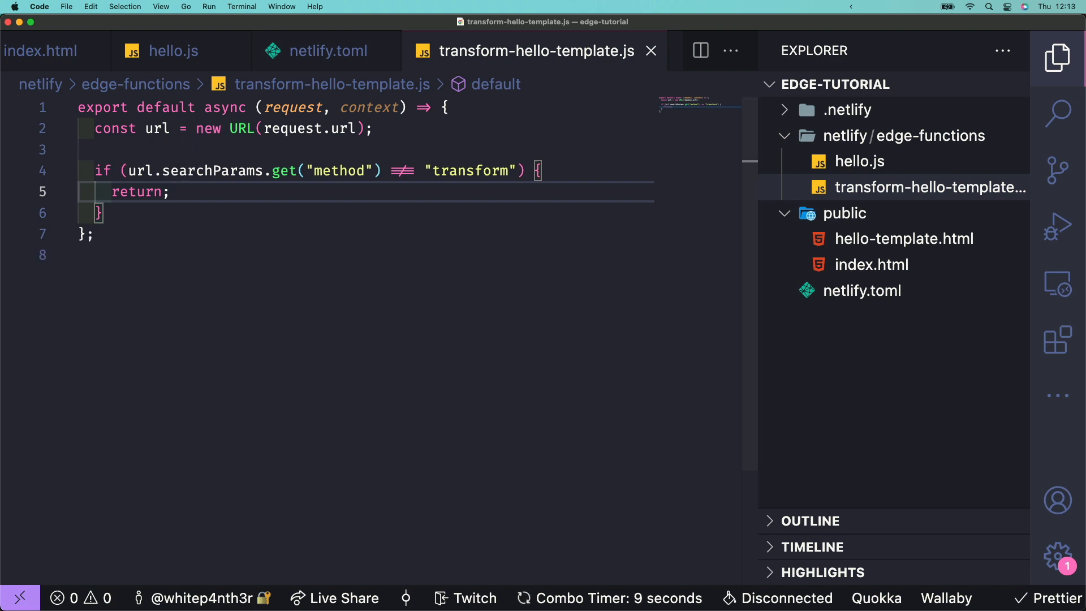
pyautogui.press('Enter')
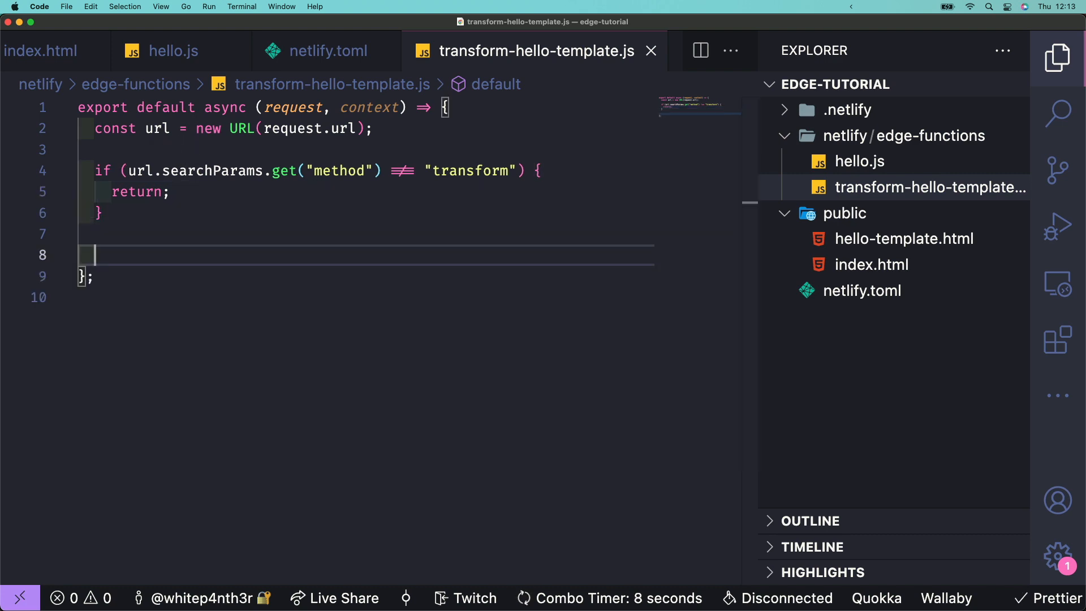
# Await the response from context, save the file, and read its text into page.
pyautogui.write('const response')
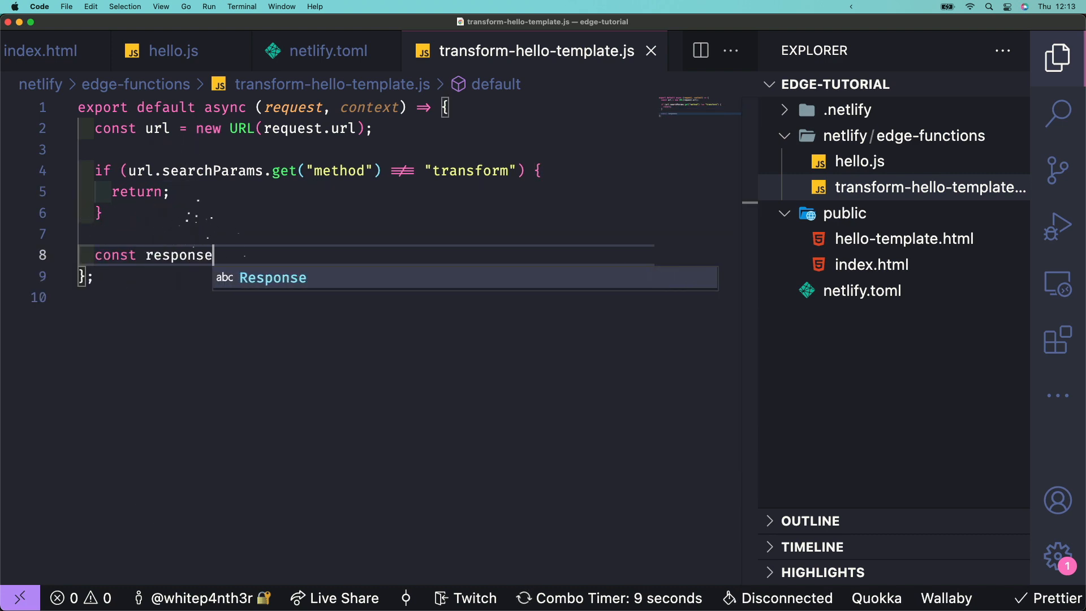
pyautogui.write('= await context.next();')
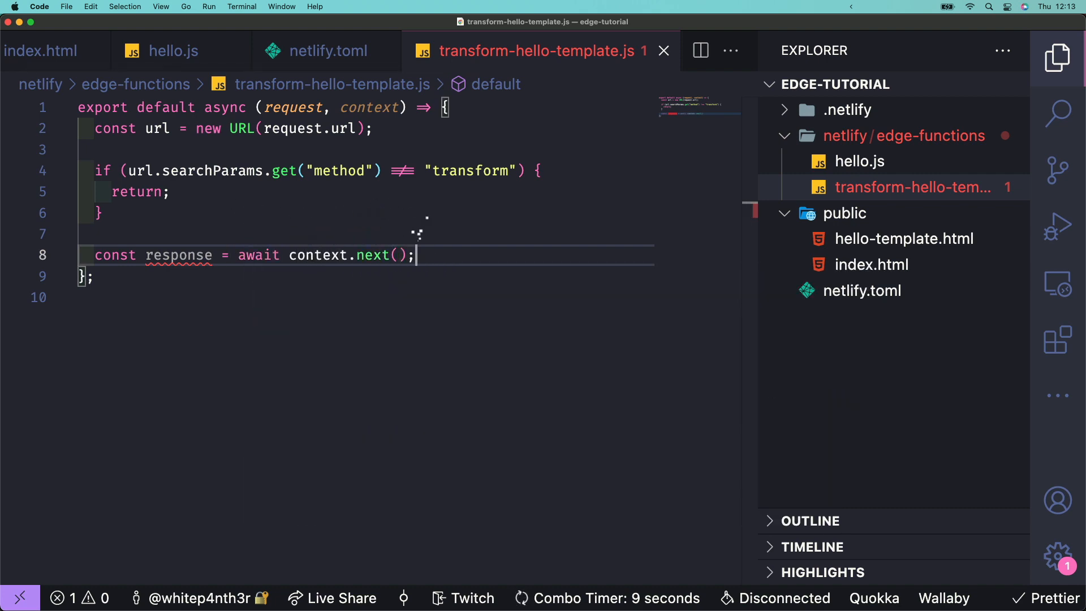
pyautogui.press('cmd+s')
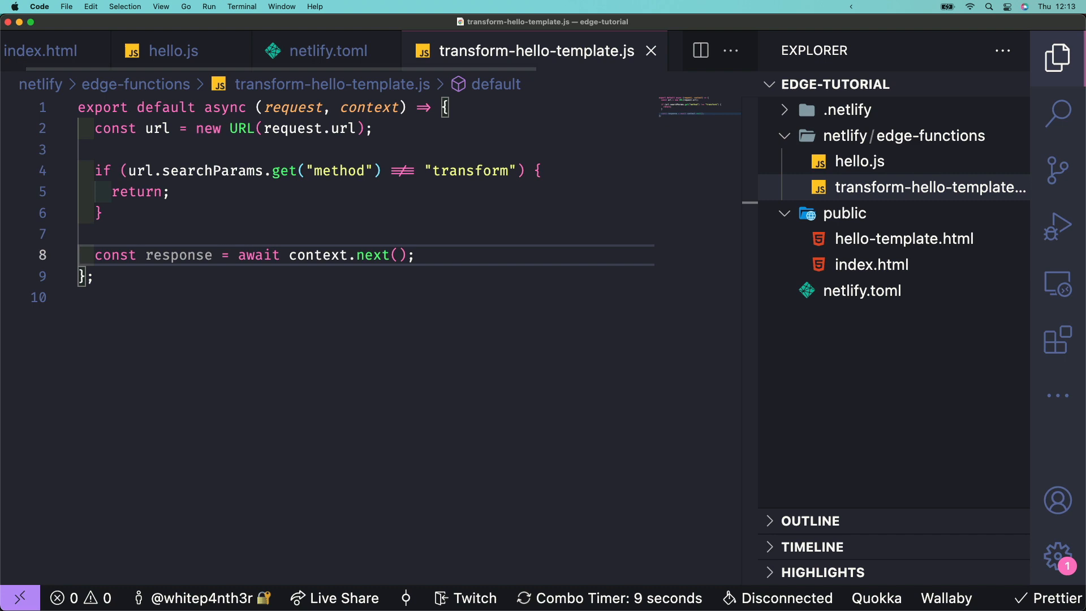
pyautogui.write('co')
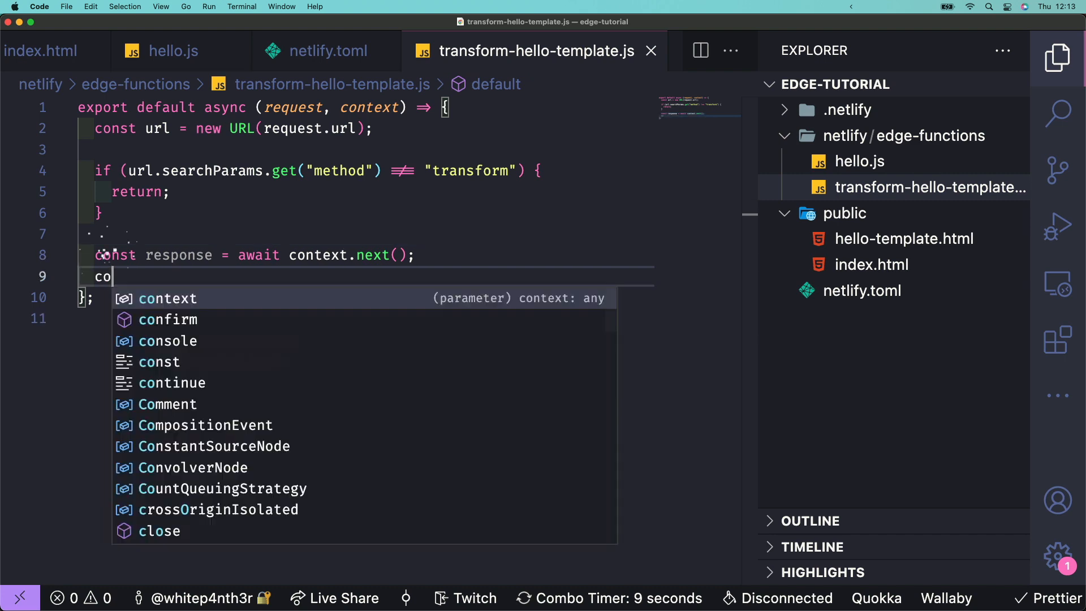
pyautogui.write('nst page = await response.text();')
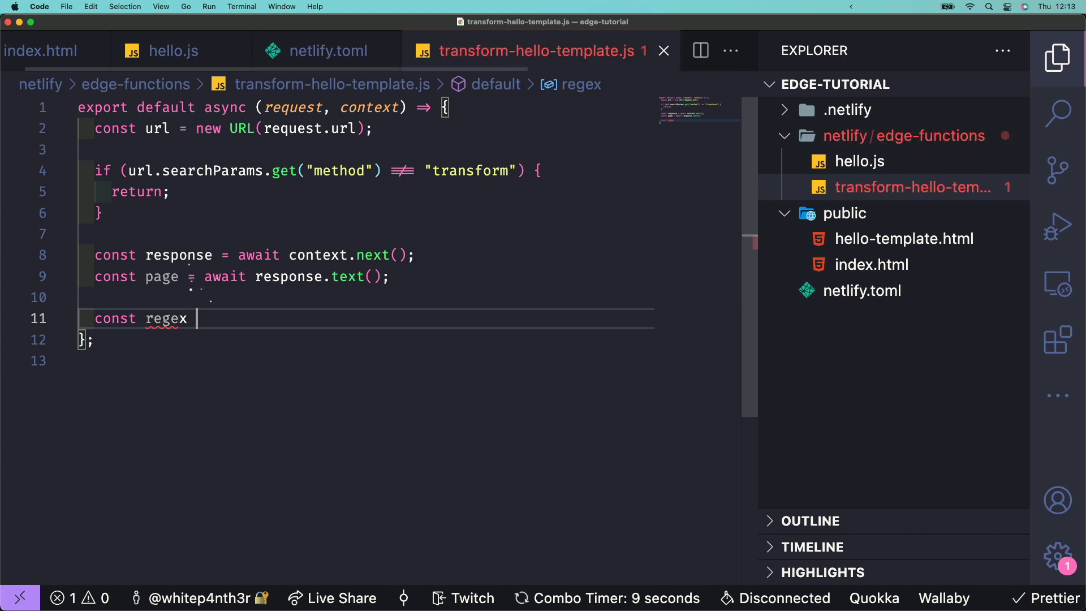
# Add a /LOCATION_UNKNOWN/i regex and a location string from context.geo city and country name.
pyautogui.write('= /LOCATION')
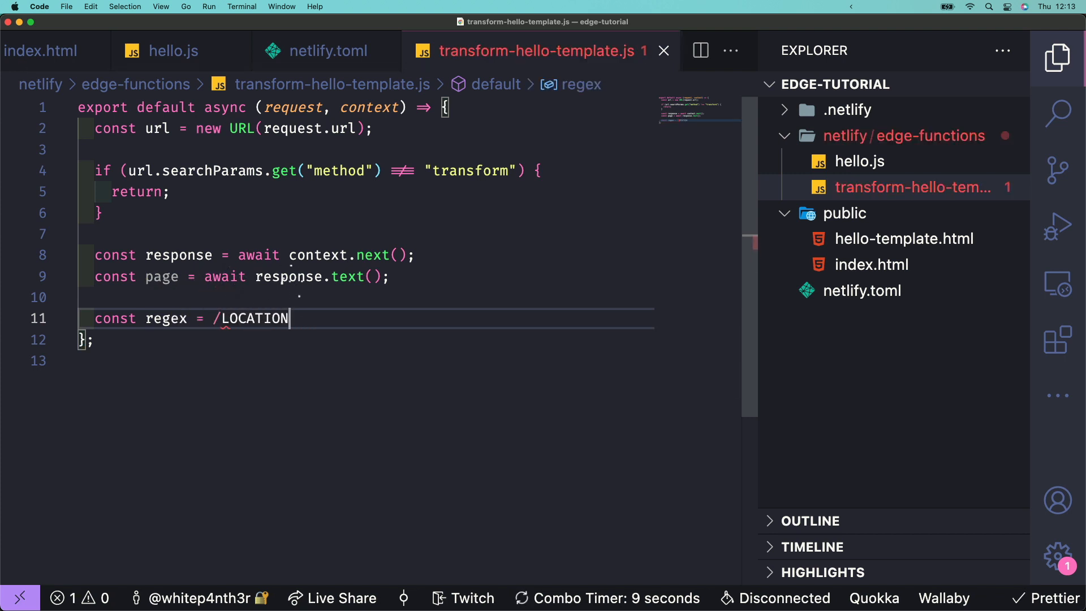
pyautogui.write('_UNKNOWN/i')
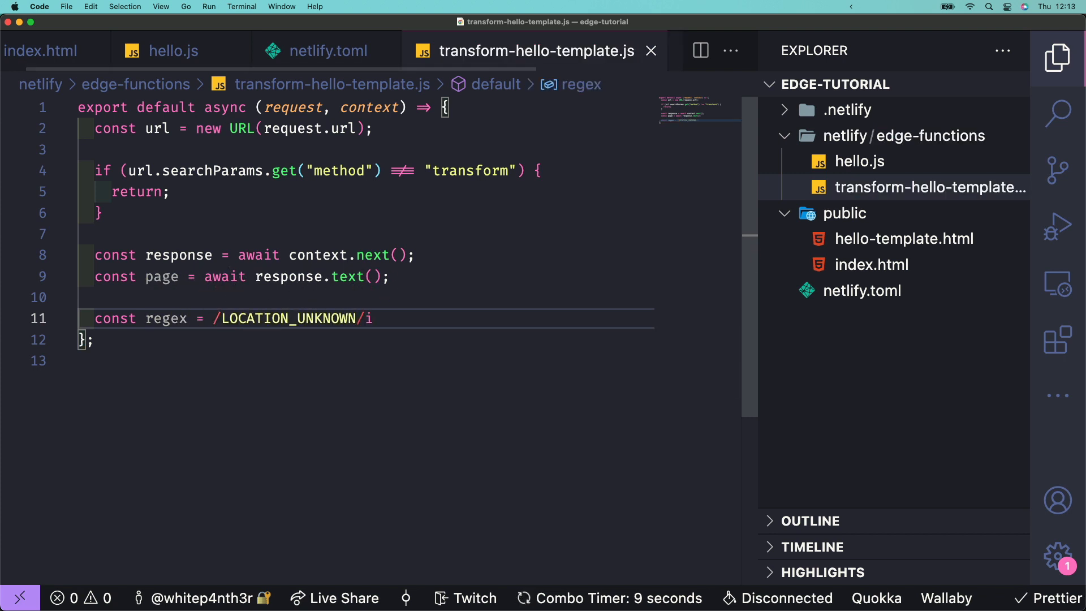
pyautogui.write('const l')
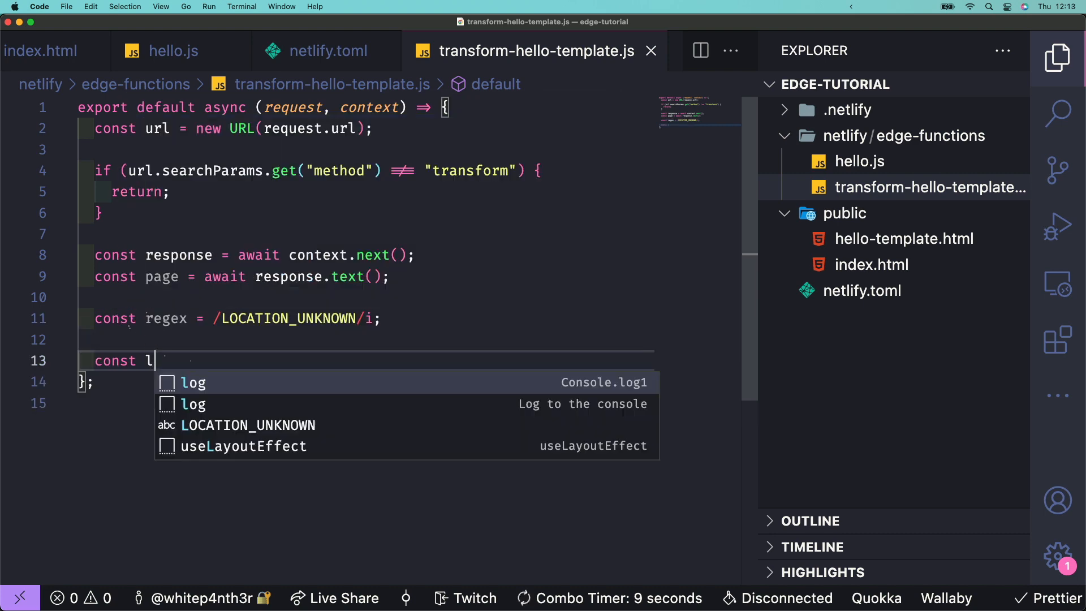
pyautogui.write('ocation = `')
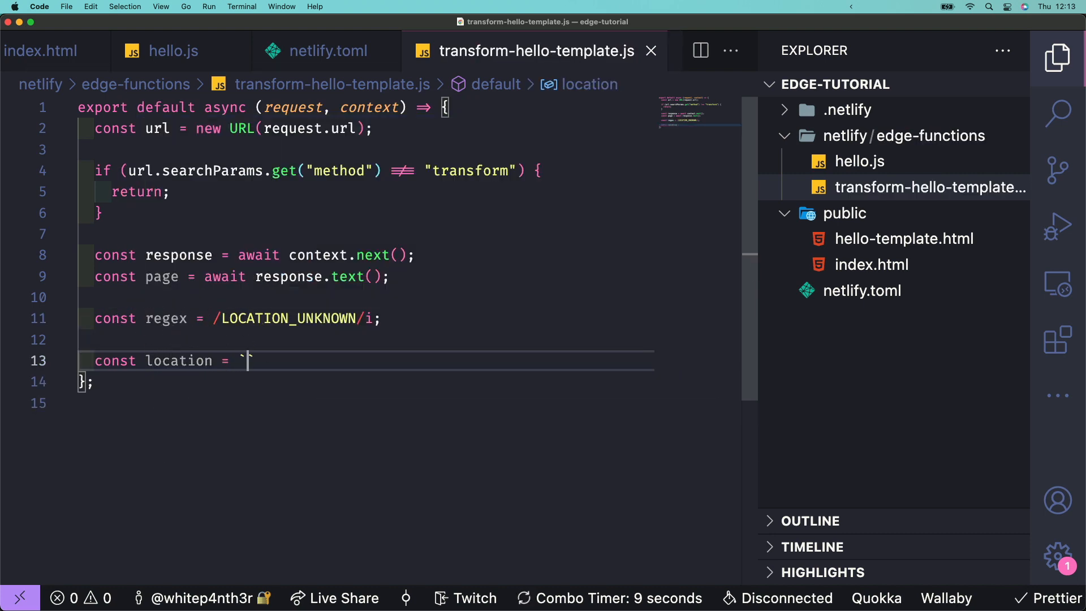
pyautogui.write('${context.geo.city}, $')
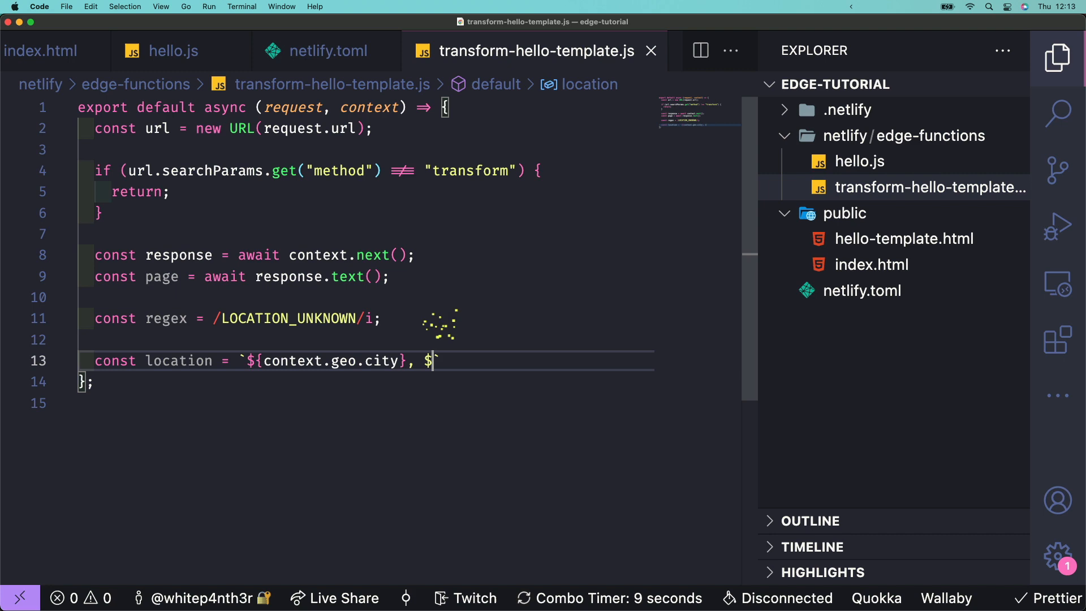
pyautogui.write('{context.geo.country.name}')
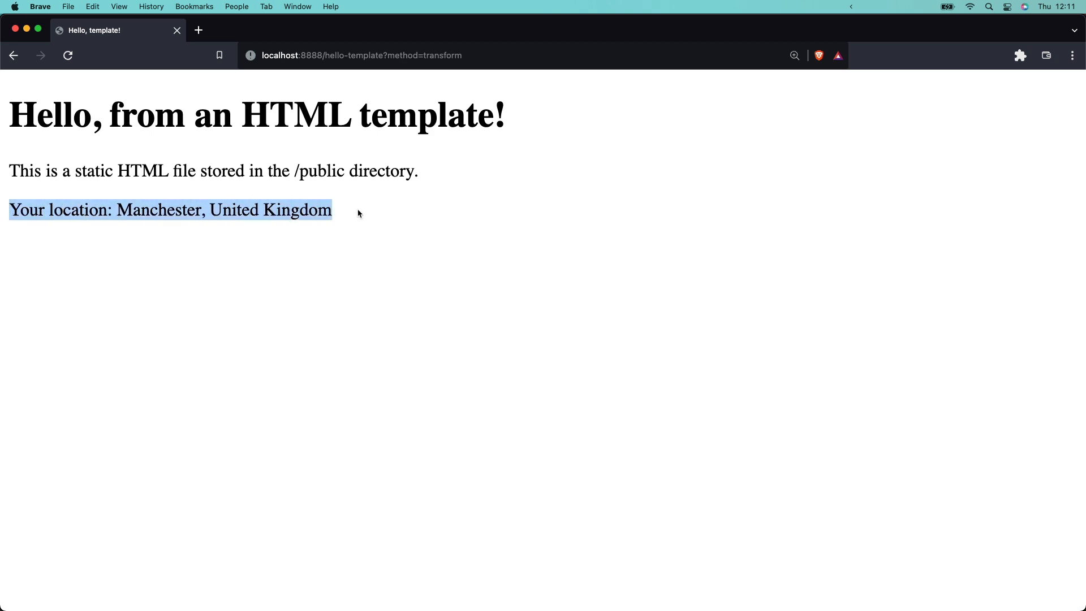
pyautogui.moveTo(394, 210)
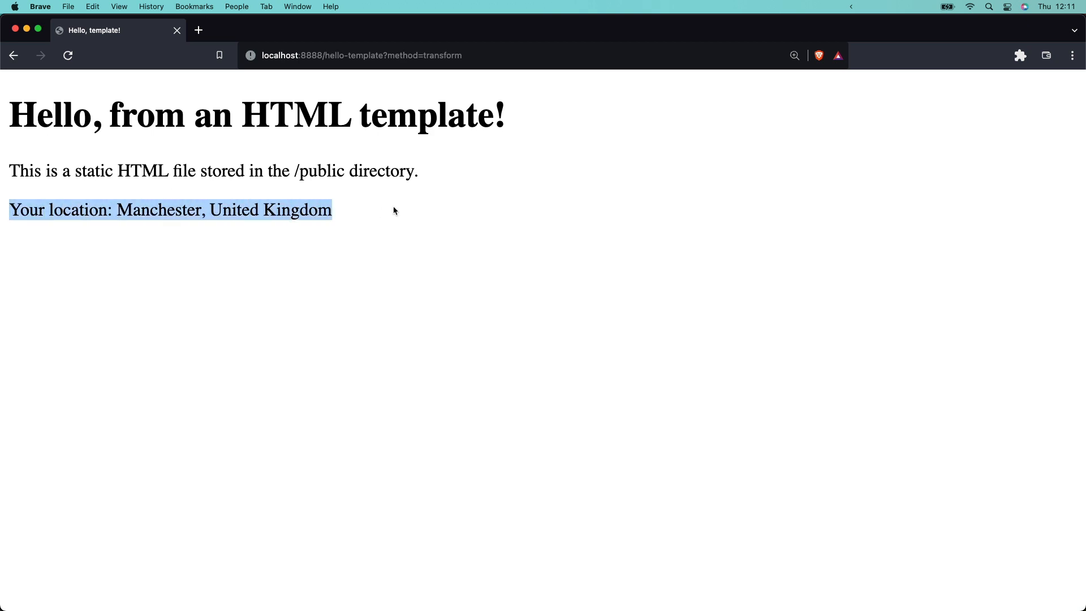
pyautogui.moveTo(396, 216)
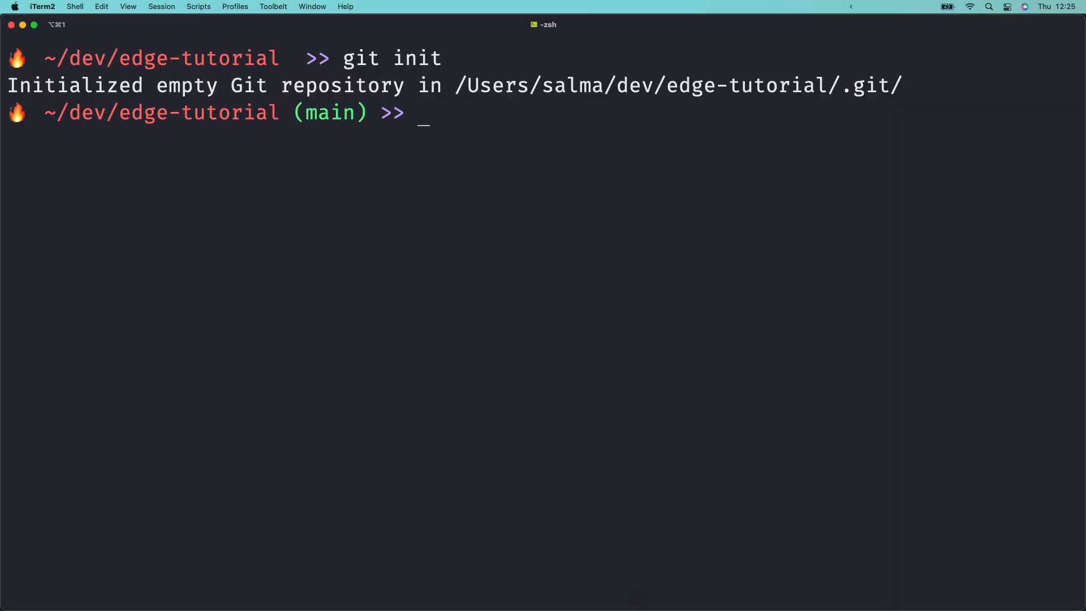
# Commit the project files and push them to a new public edge-tutorial GitHub repository.
pyautogui.write('git add .')
pyautogui.write('git commit')
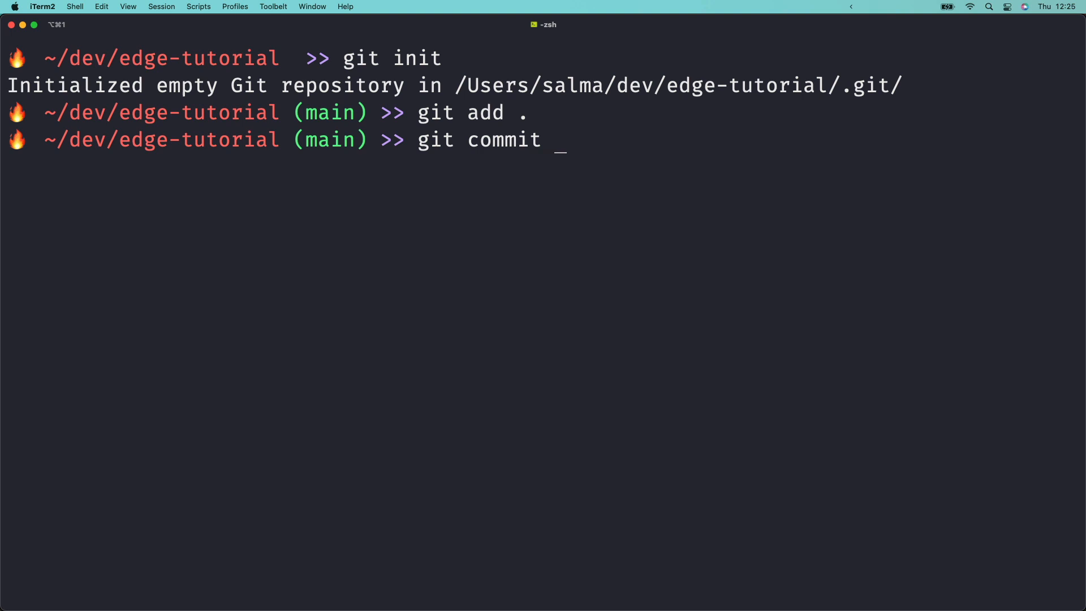
pyautogui.write("-m 'Initi")
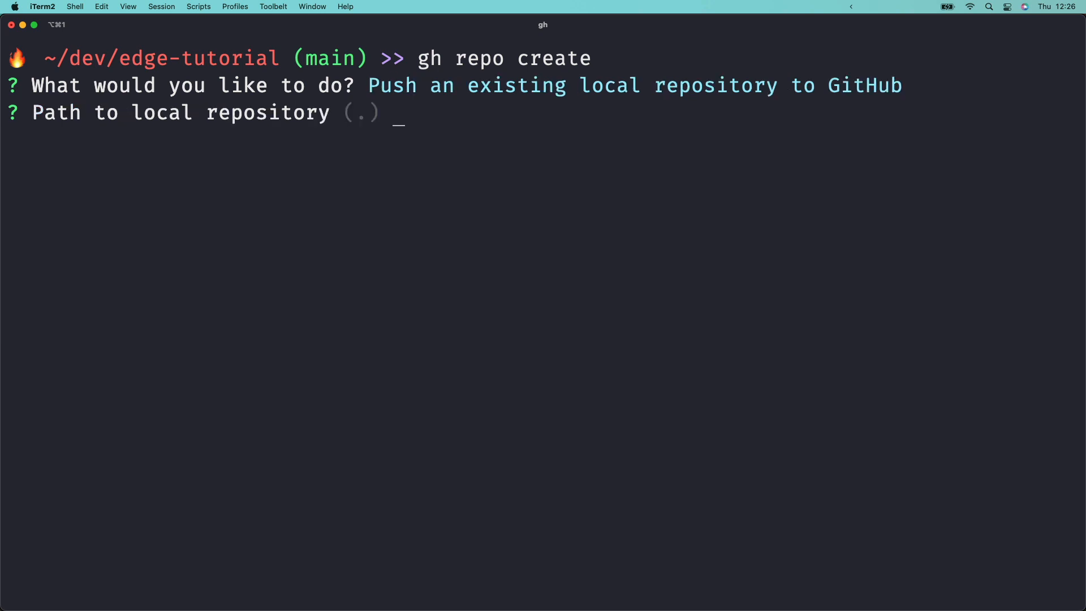
pyautogui.press('enter')
pyautogui.write('My first Netlify E')
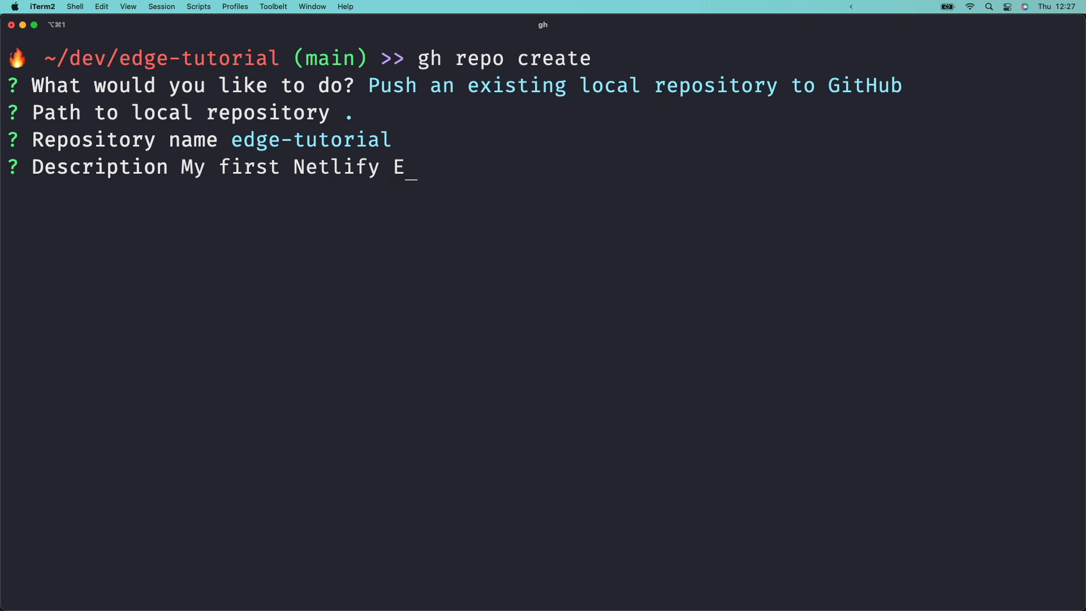
pyautogui.write('dge Functions tutorial!')
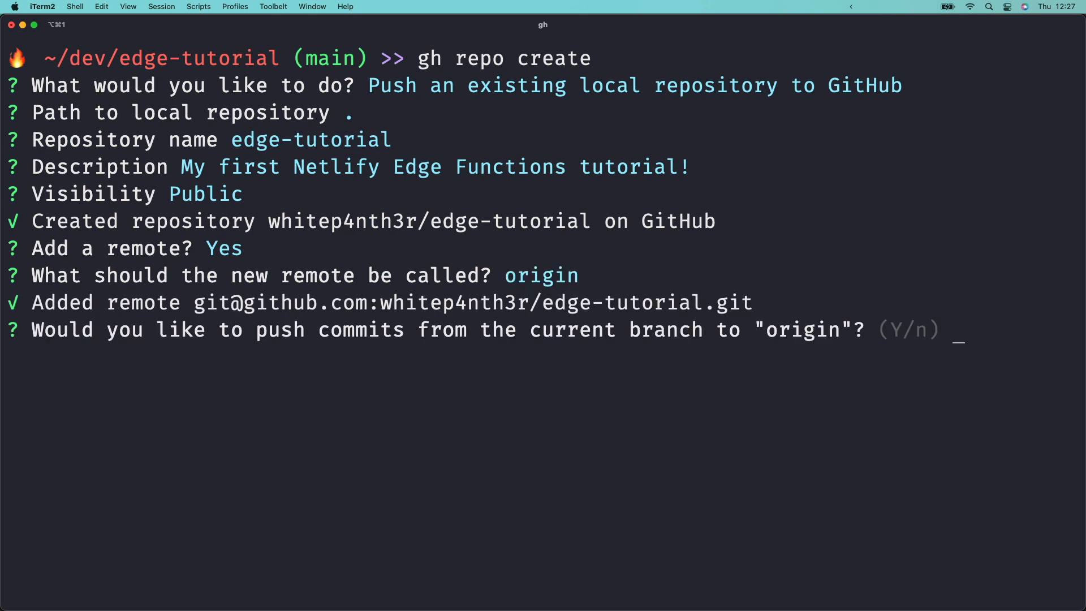
pyautogui.press('enter')
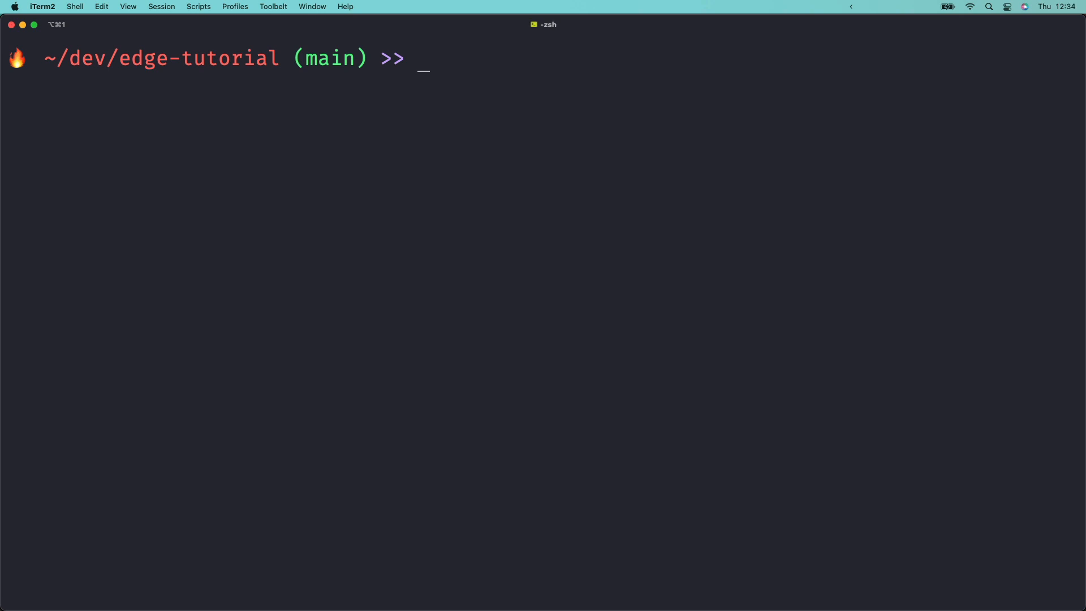
# Run netlify init to create site my-edge-tutorial, publishing public with default functions folder.
pyautogui.write('netlify init')
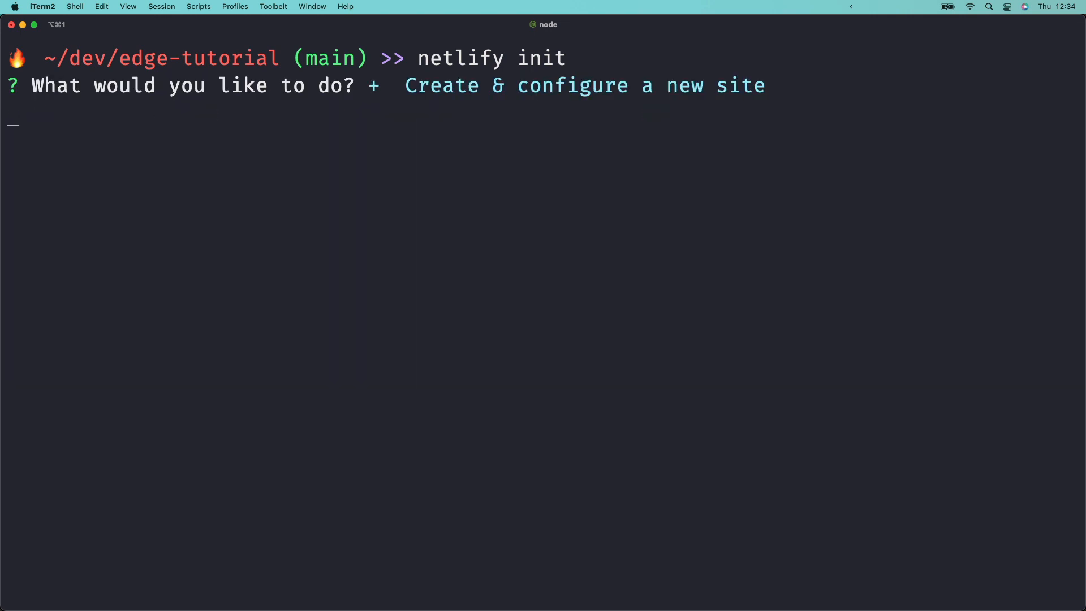
pyautogui.press('Return')
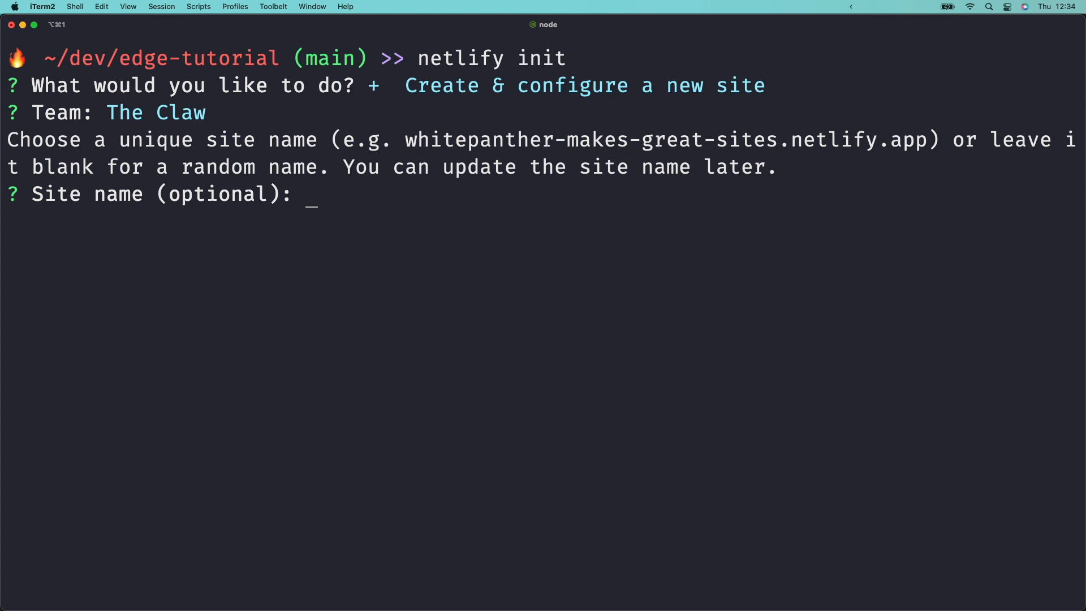
pyautogui.write('my-edge-tutorial')
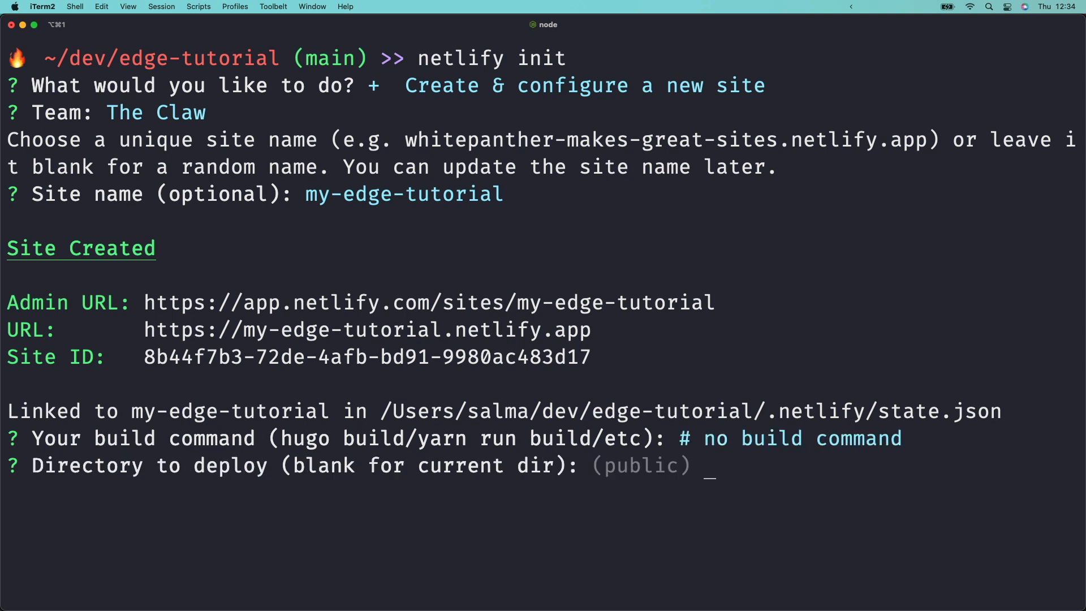
pyautogui.write('public')
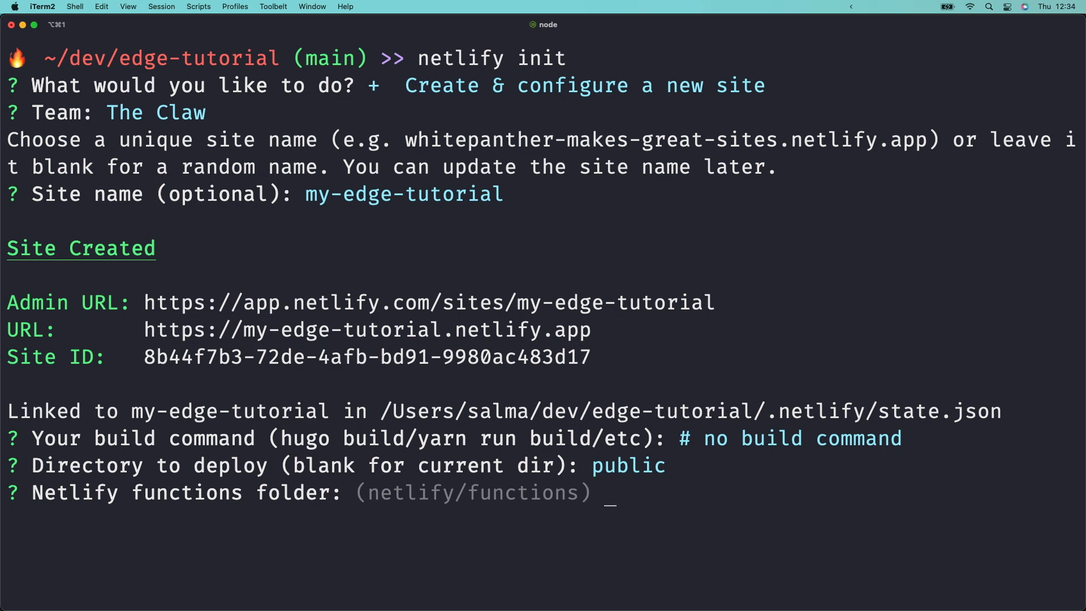
pyautogui.press('enter')
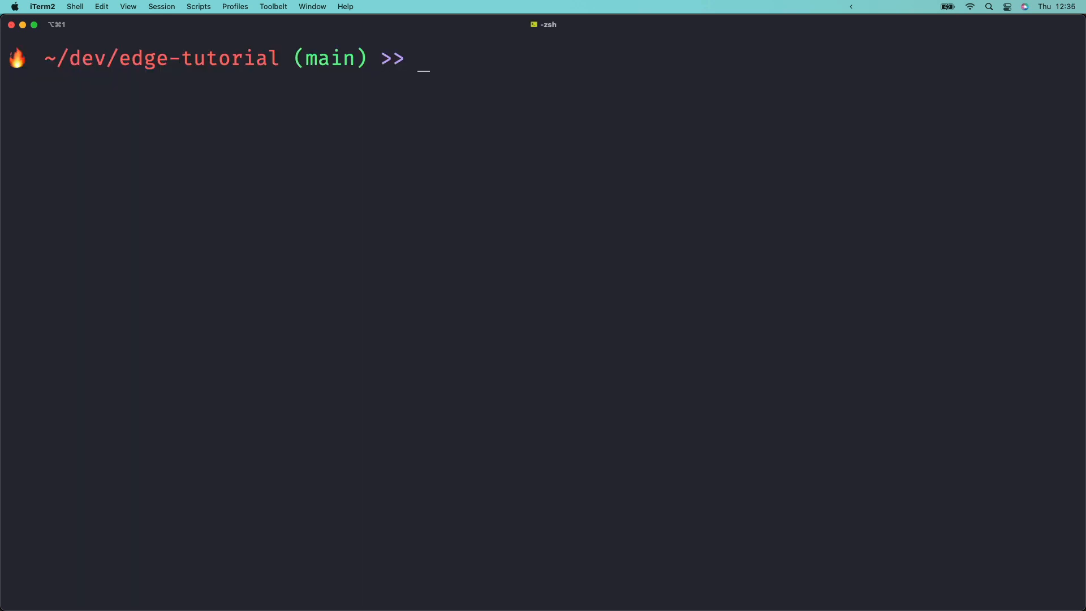
# Open the live my-edge-tutorial site and its Netlify admin dashboard in Brave.
pyautogui.write('netlify open:site')
pyautogui.write('netlify open:admin')
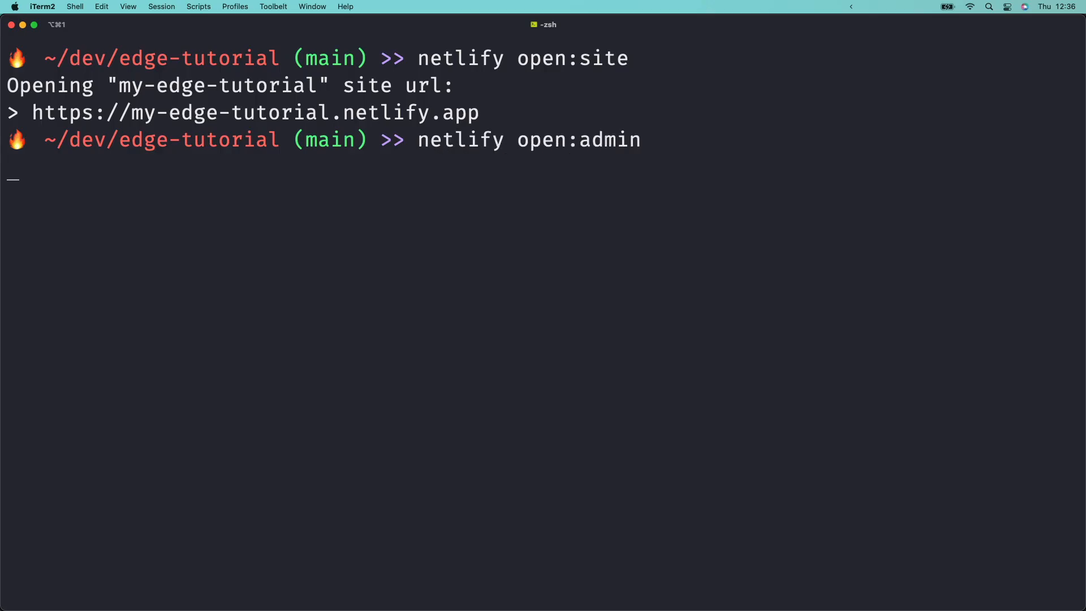
pyautogui.press('enter')
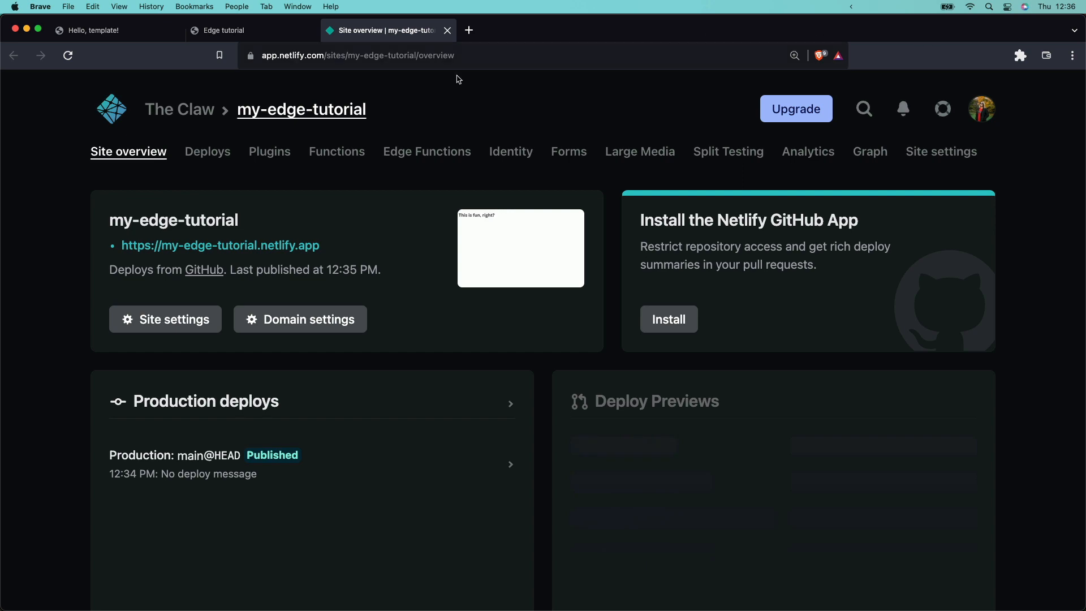
pyautogui.click(426, 151)
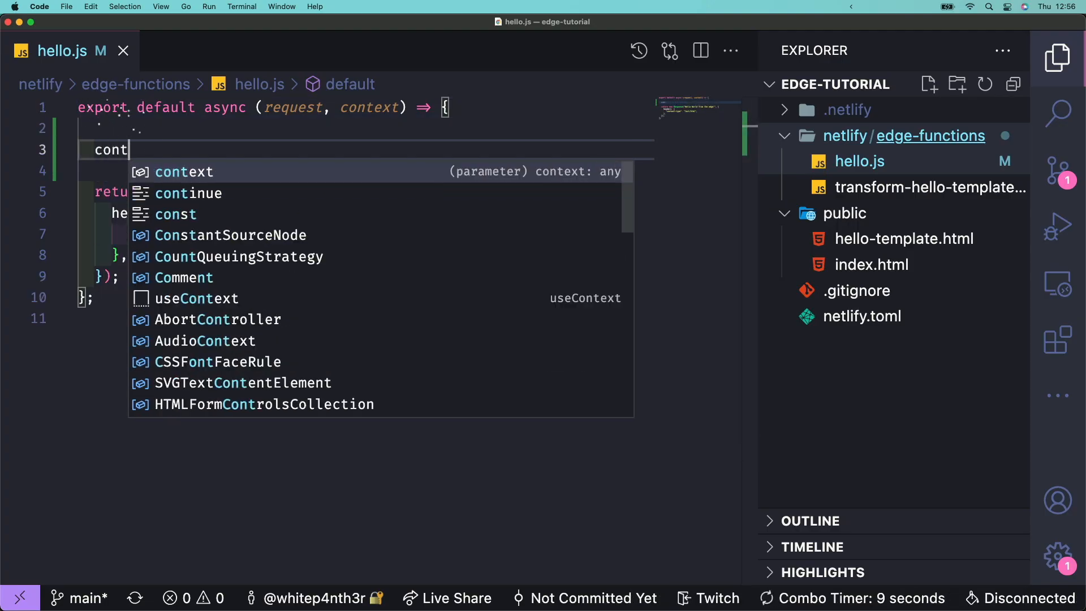
# Add context.log("Calling hello.js Edge Function") to the hello function body.
pyautogui.write('ext.log("Calling he"')
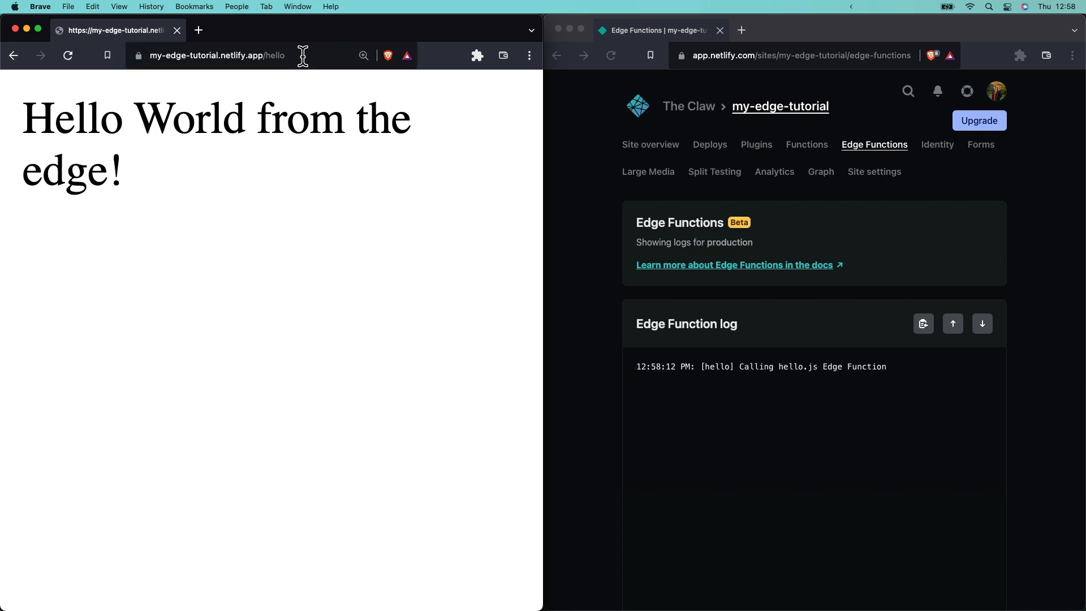
pyautogui.moveTo(642, 373)
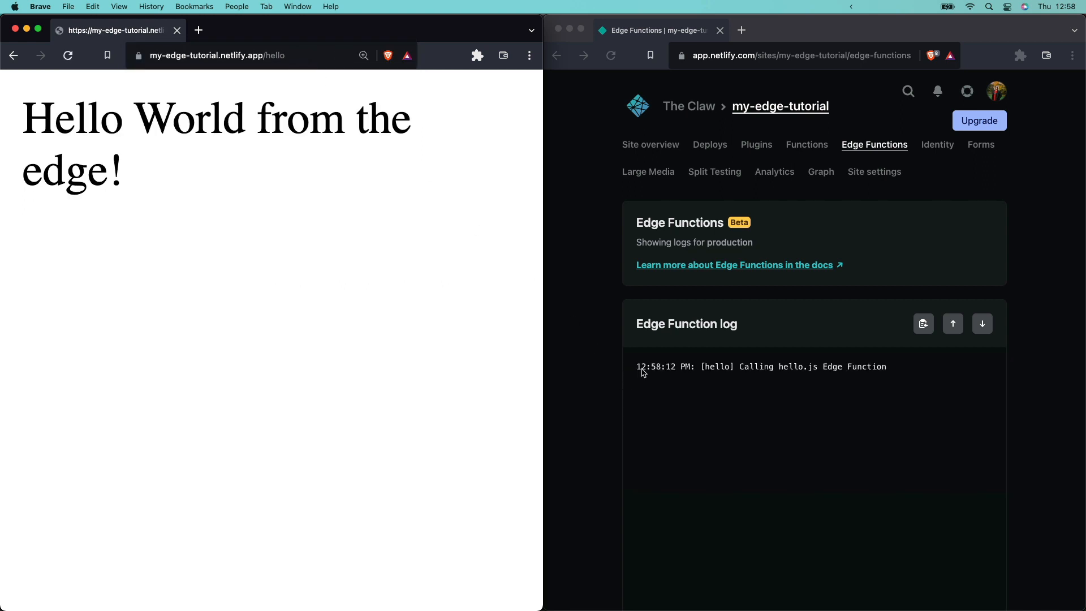
# Select the hello function's entry in the production Edge Functions log.
pyautogui.tripleClick(762, 367)
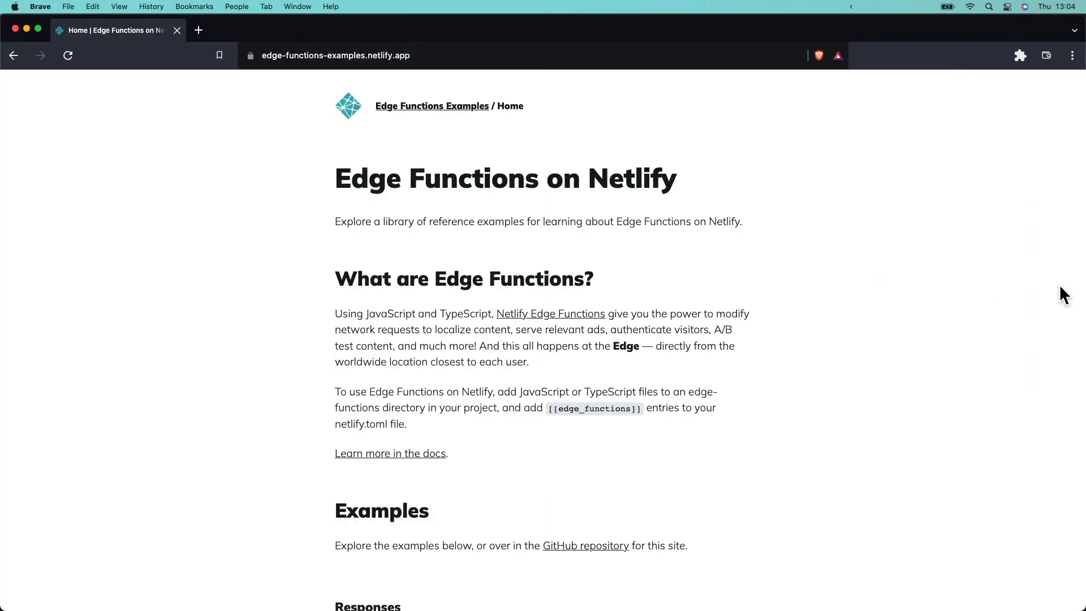
# Scroll down the Geolocation example to its context.geo code sample.
pyautogui.scroll(-3)
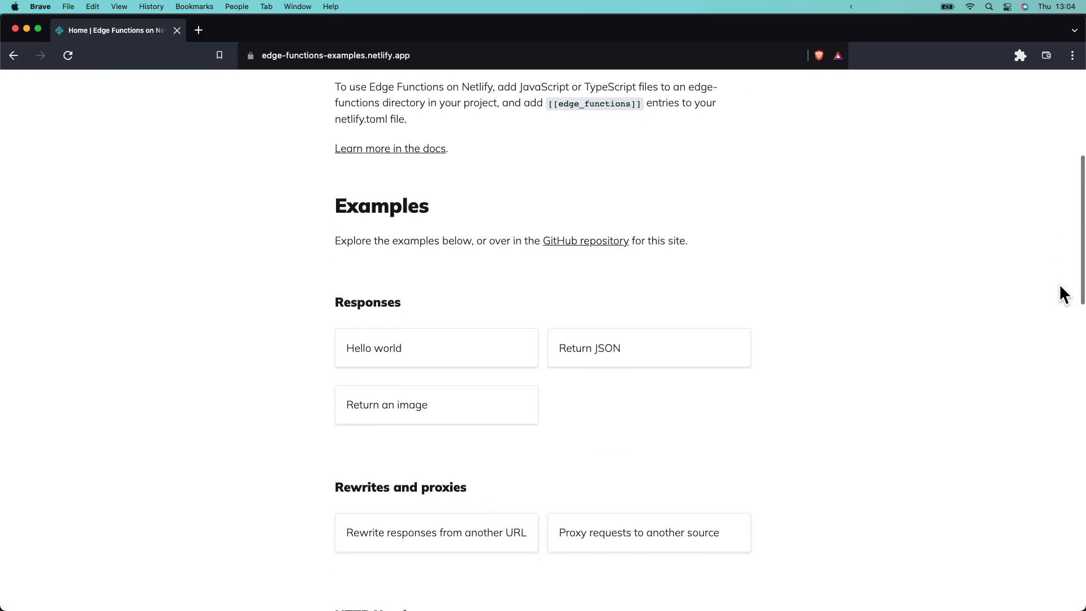
pyautogui.scroll(-3)
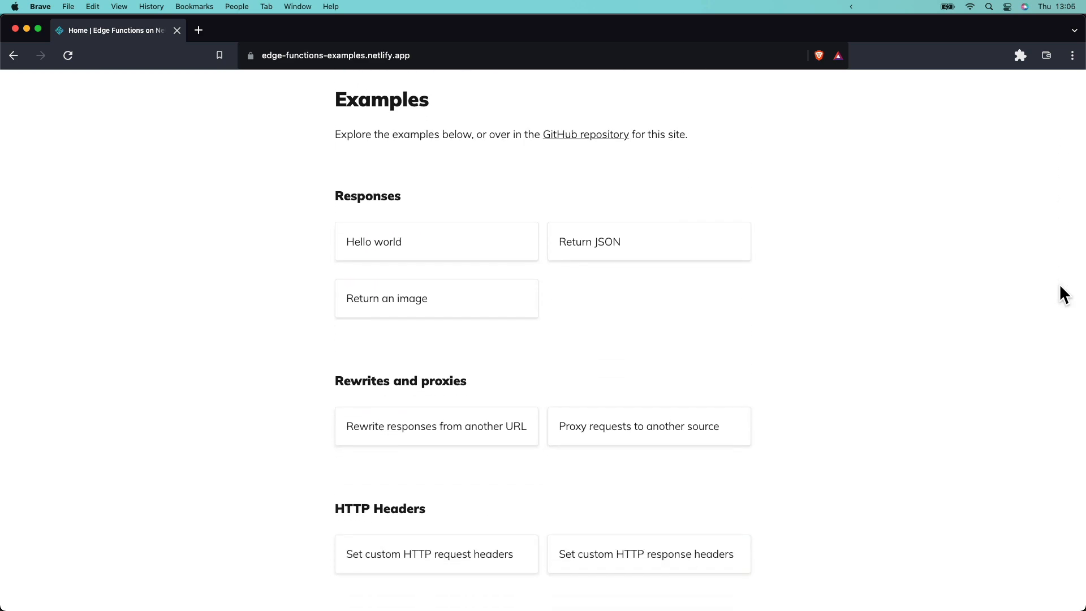
pyautogui.scroll(-3)
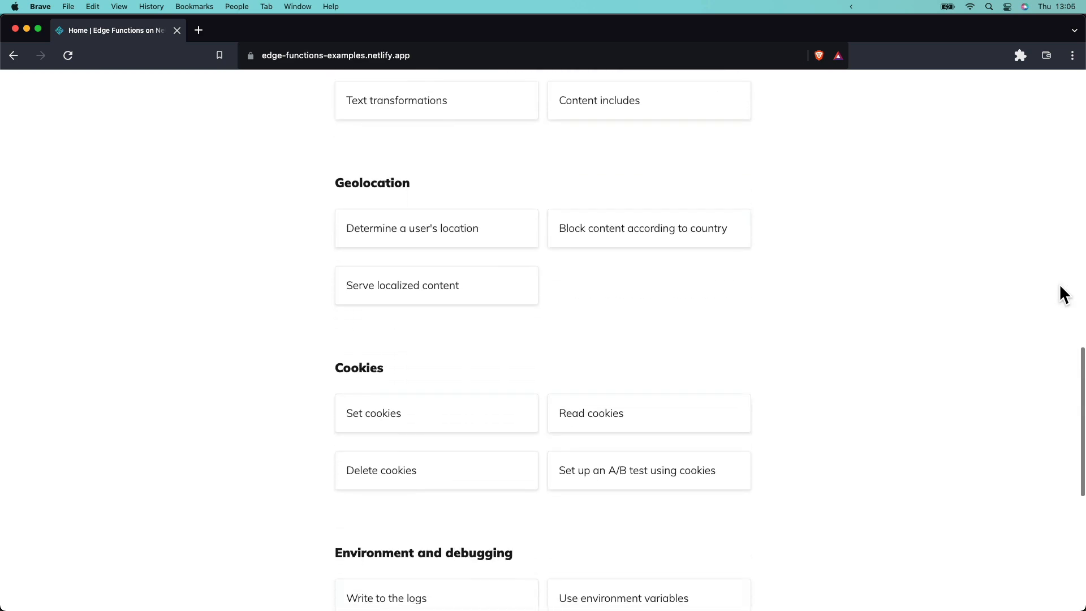
pyautogui.scroll(-3)
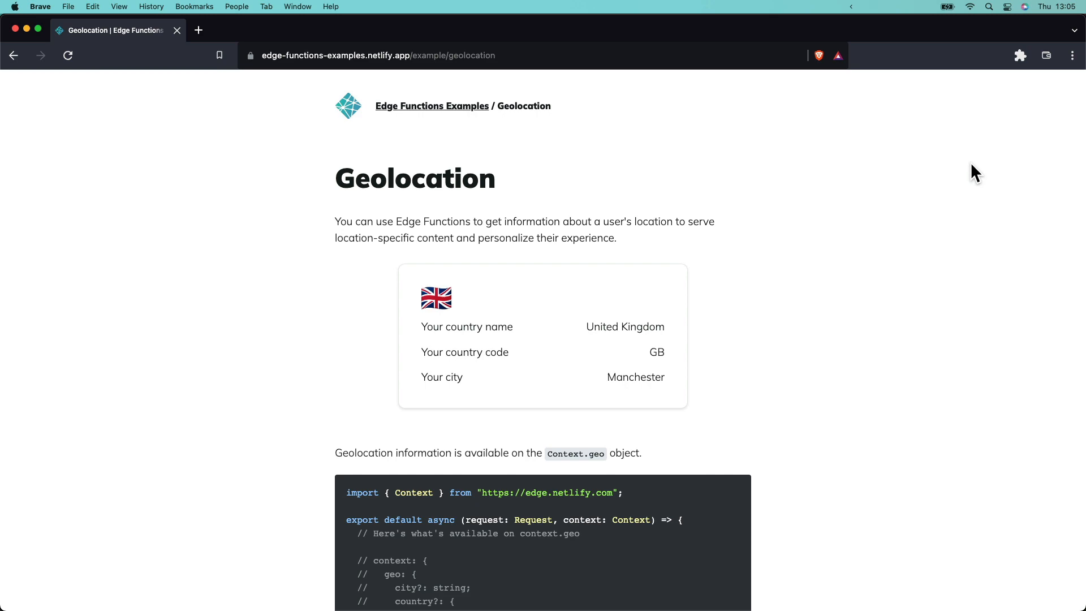
pyautogui.scroll(-3)
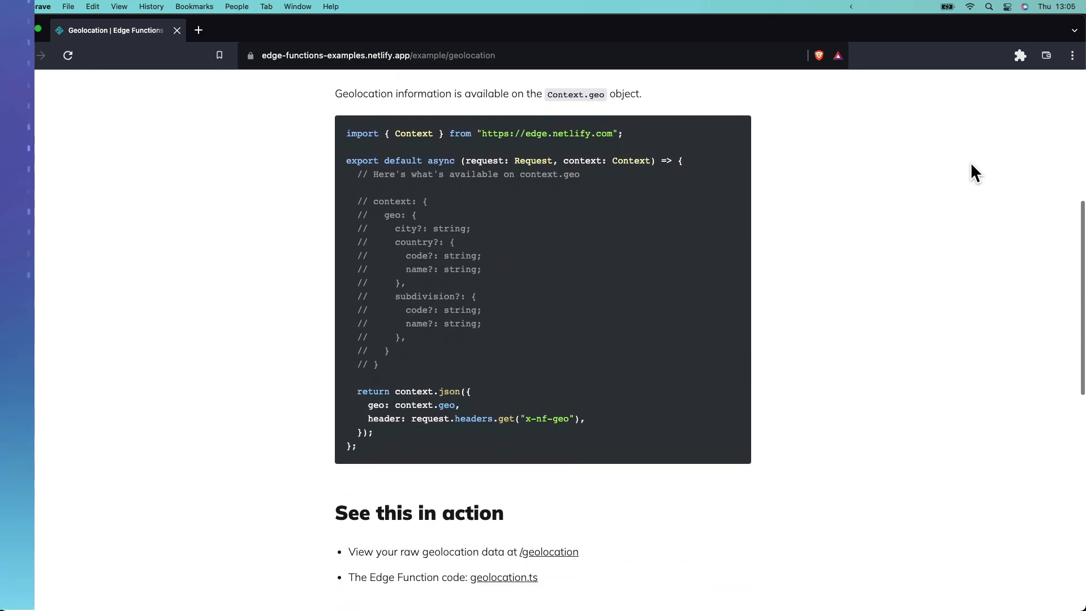